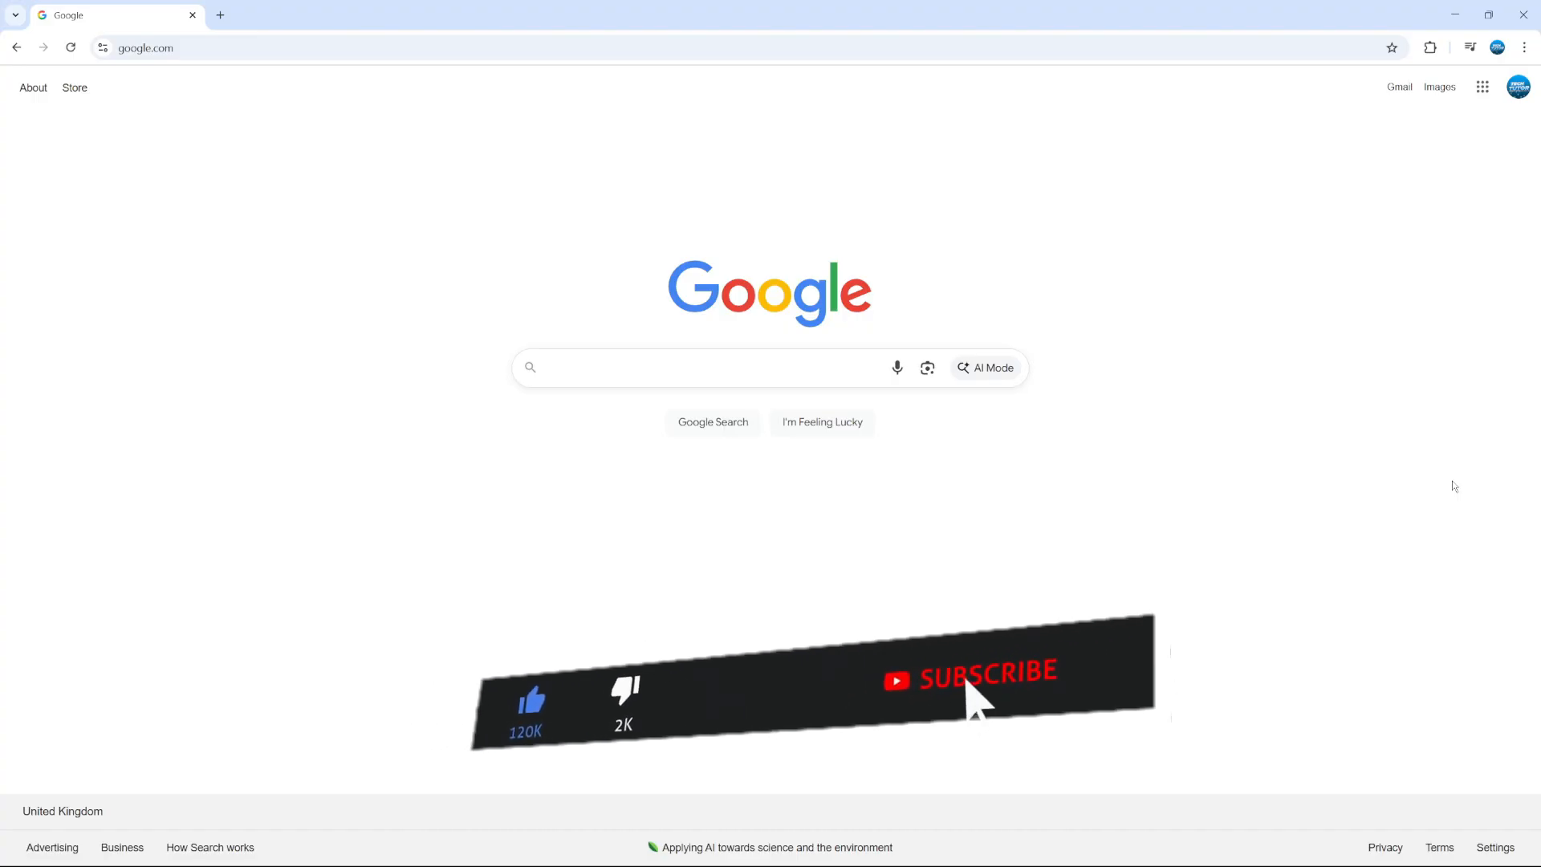
Step: Open Chrome's Settings page from the three-dot menu in a new tab
{"action": "left_click", "coordinate": [983, 677]}
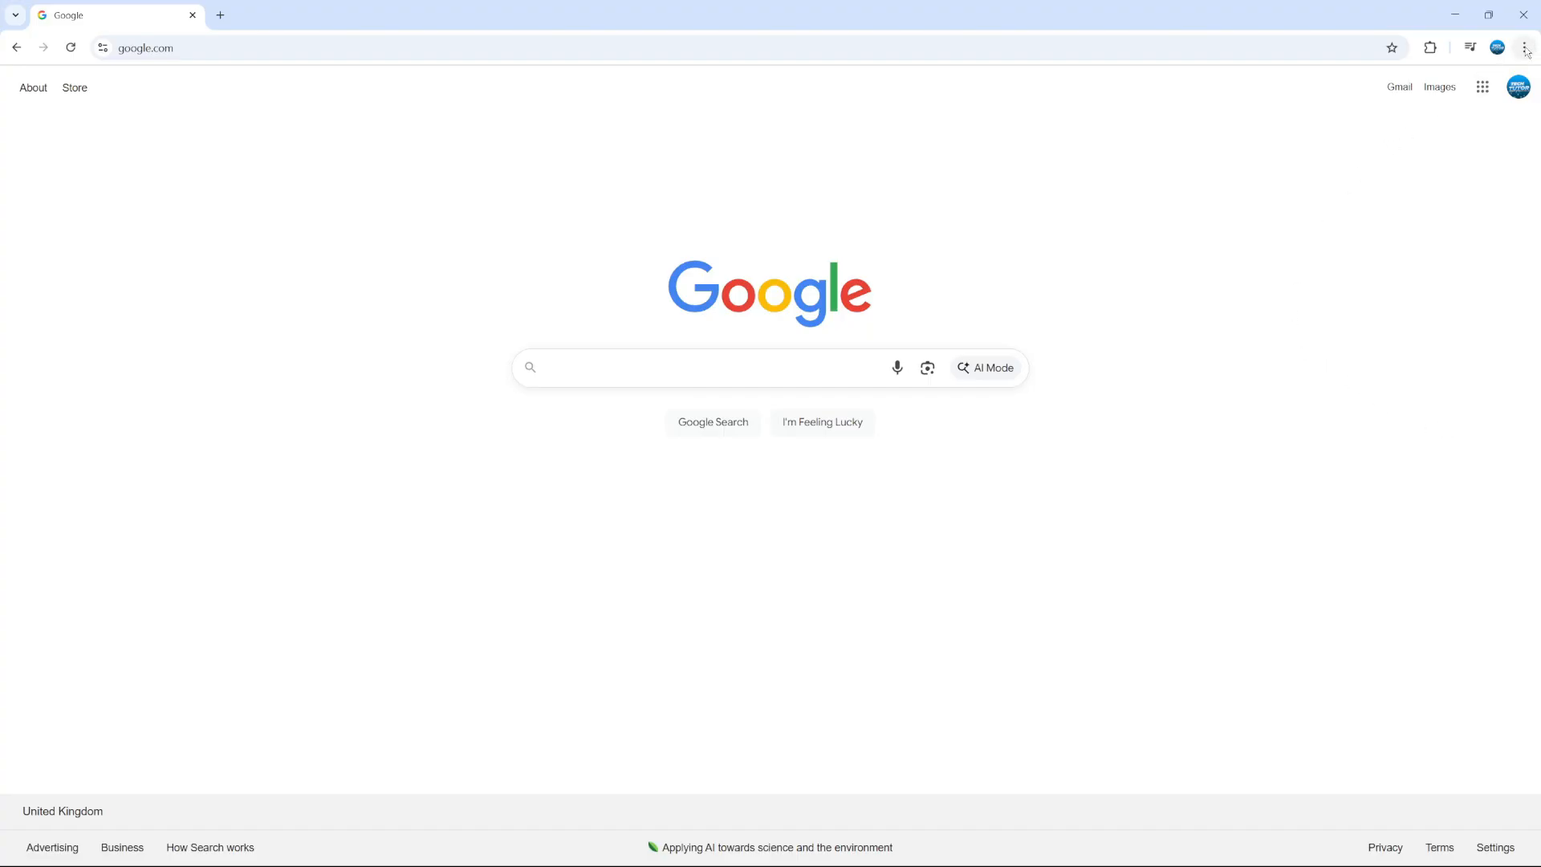
{"action": "left_click", "coordinate": [1525, 47]}
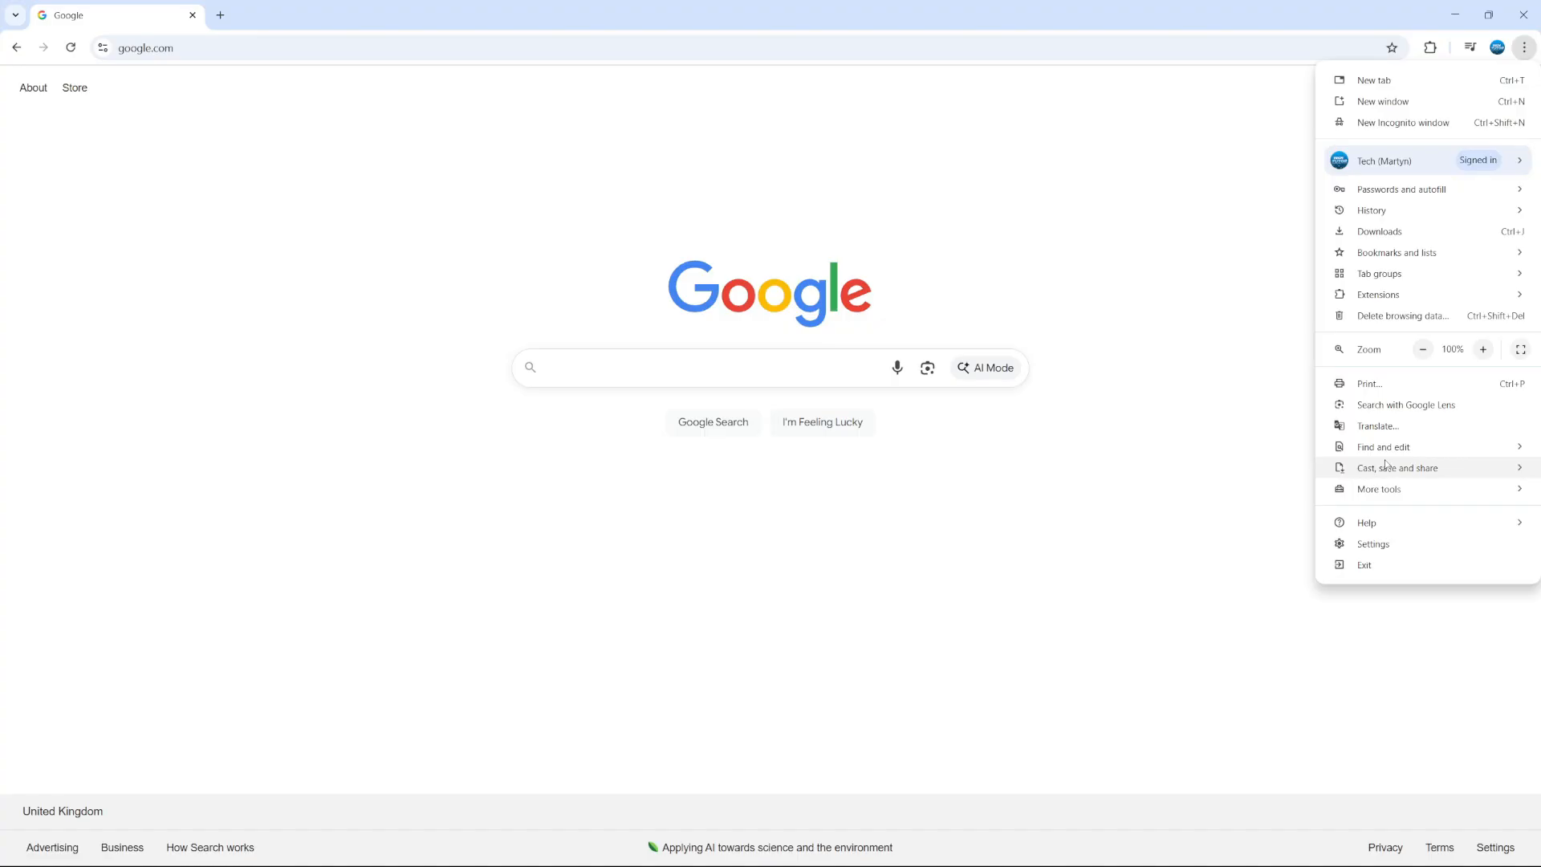
{"action": "left_click", "coordinate": [1372, 544]}
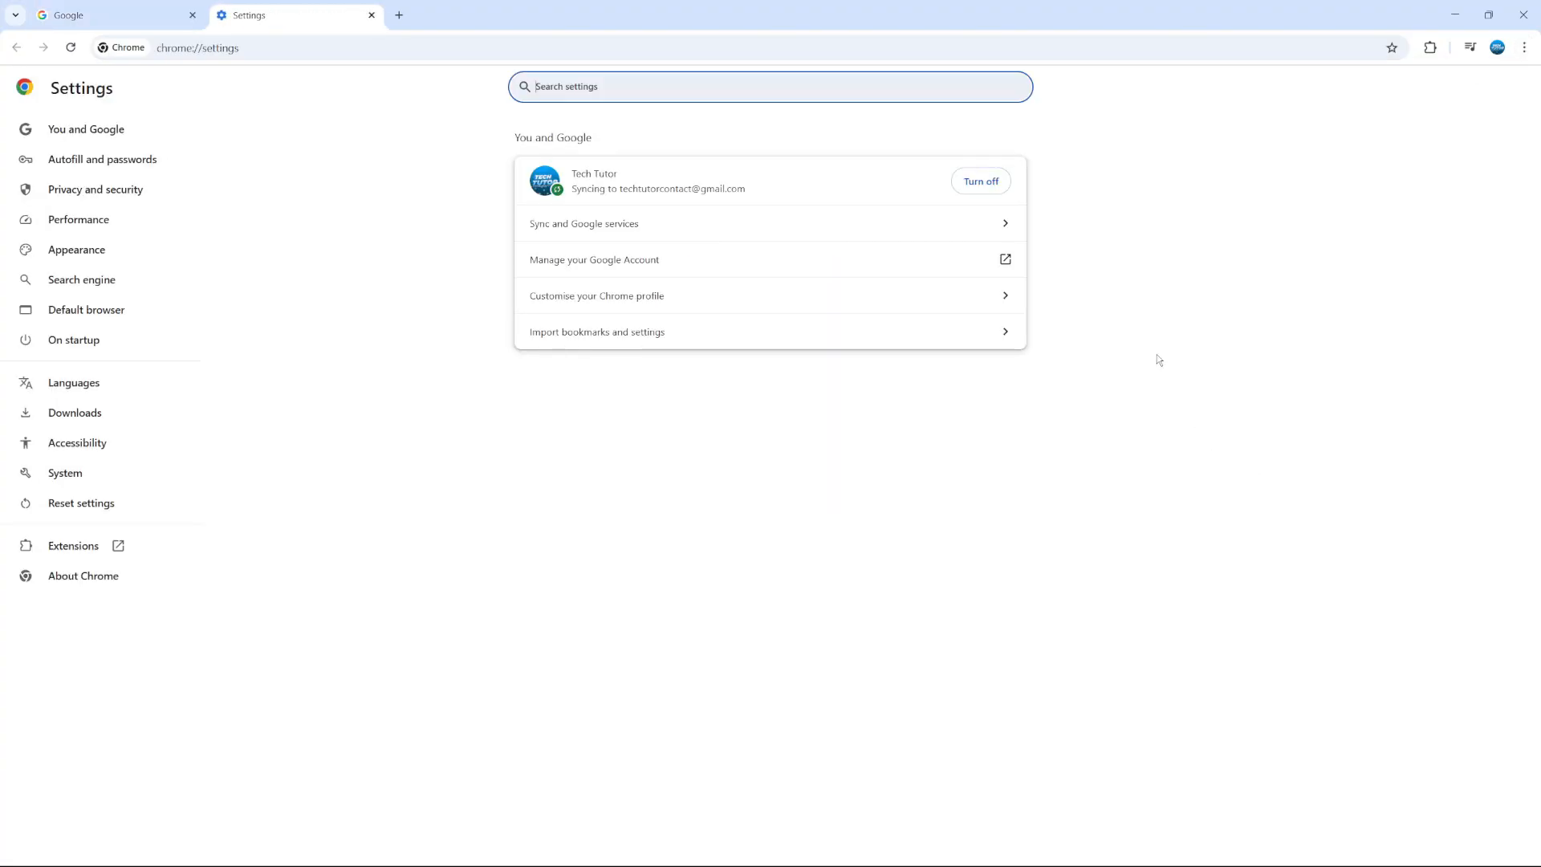
{"action": "mouse_move", "coordinate": [297, 328]}
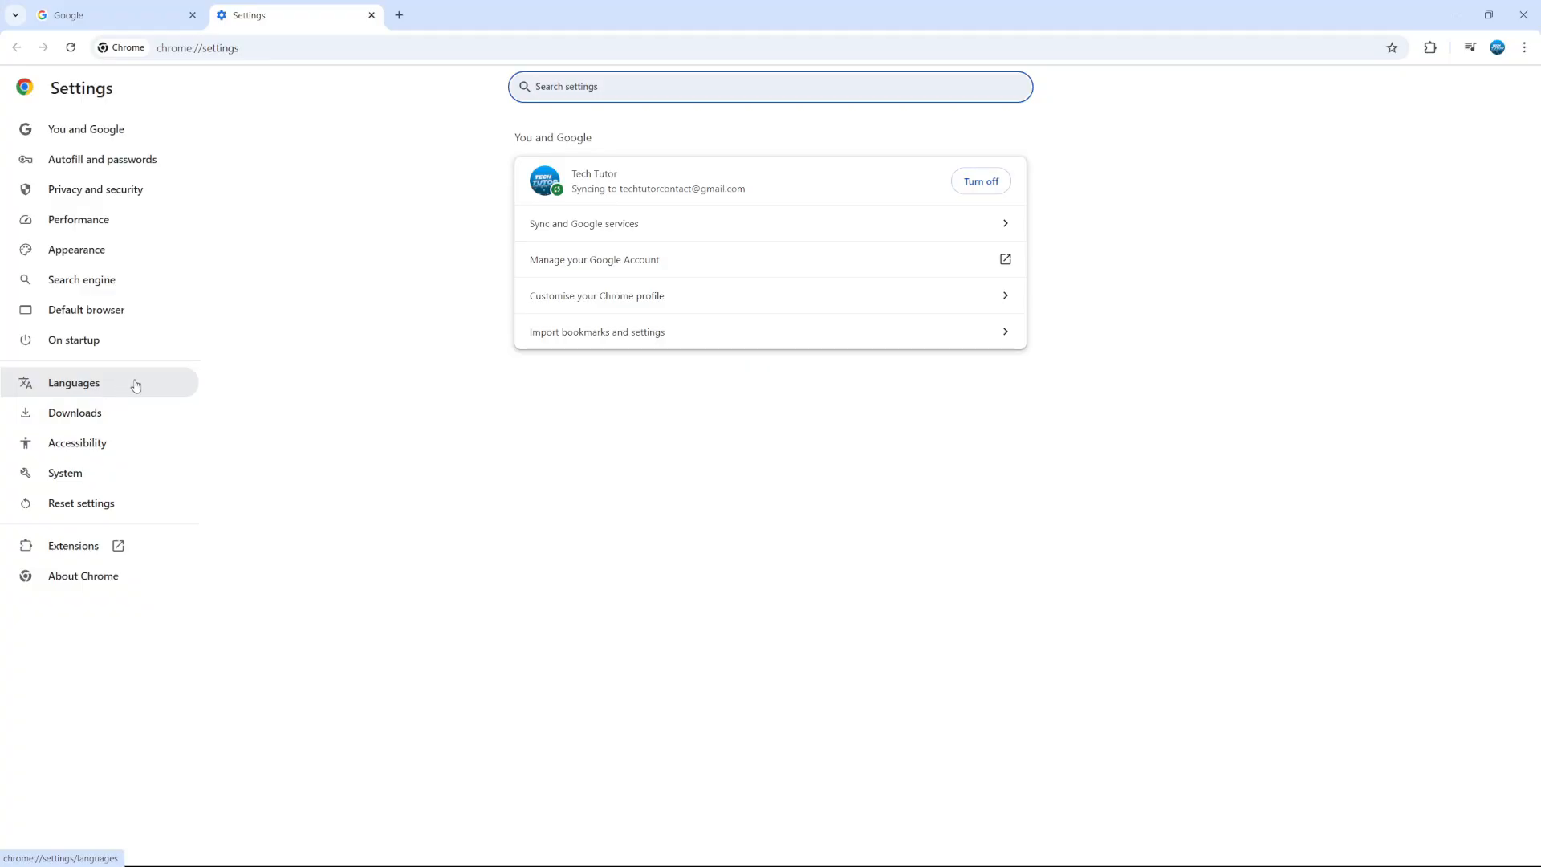
Step: Show the Languages settings scrolled to the Google Translate section
{"action": "left_click", "coordinate": [74, 382]}
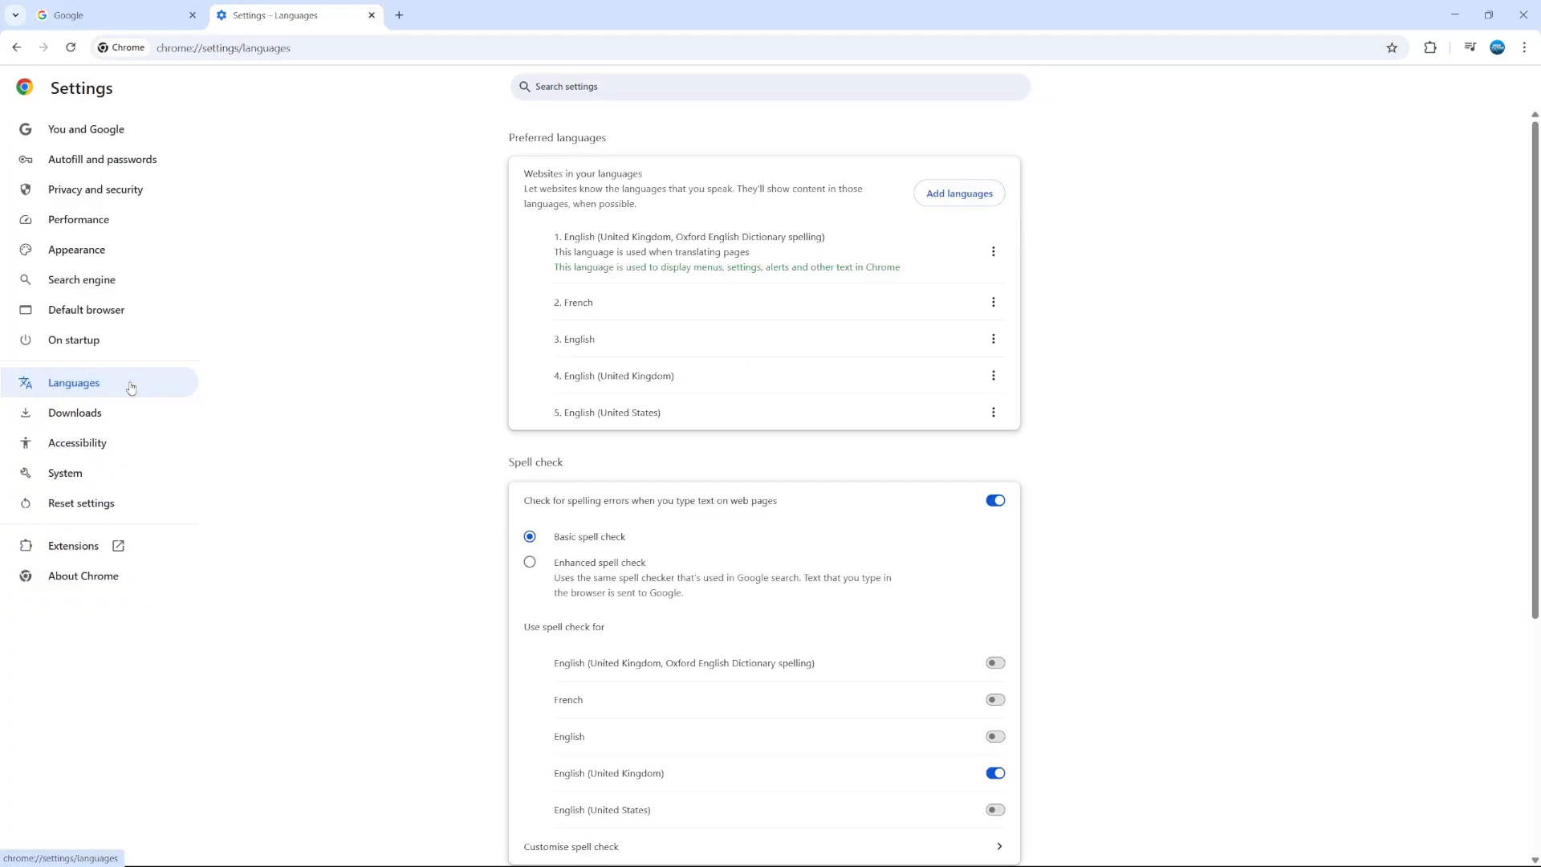
{"action": "mouse_move", "coordinate": [951, 290]}
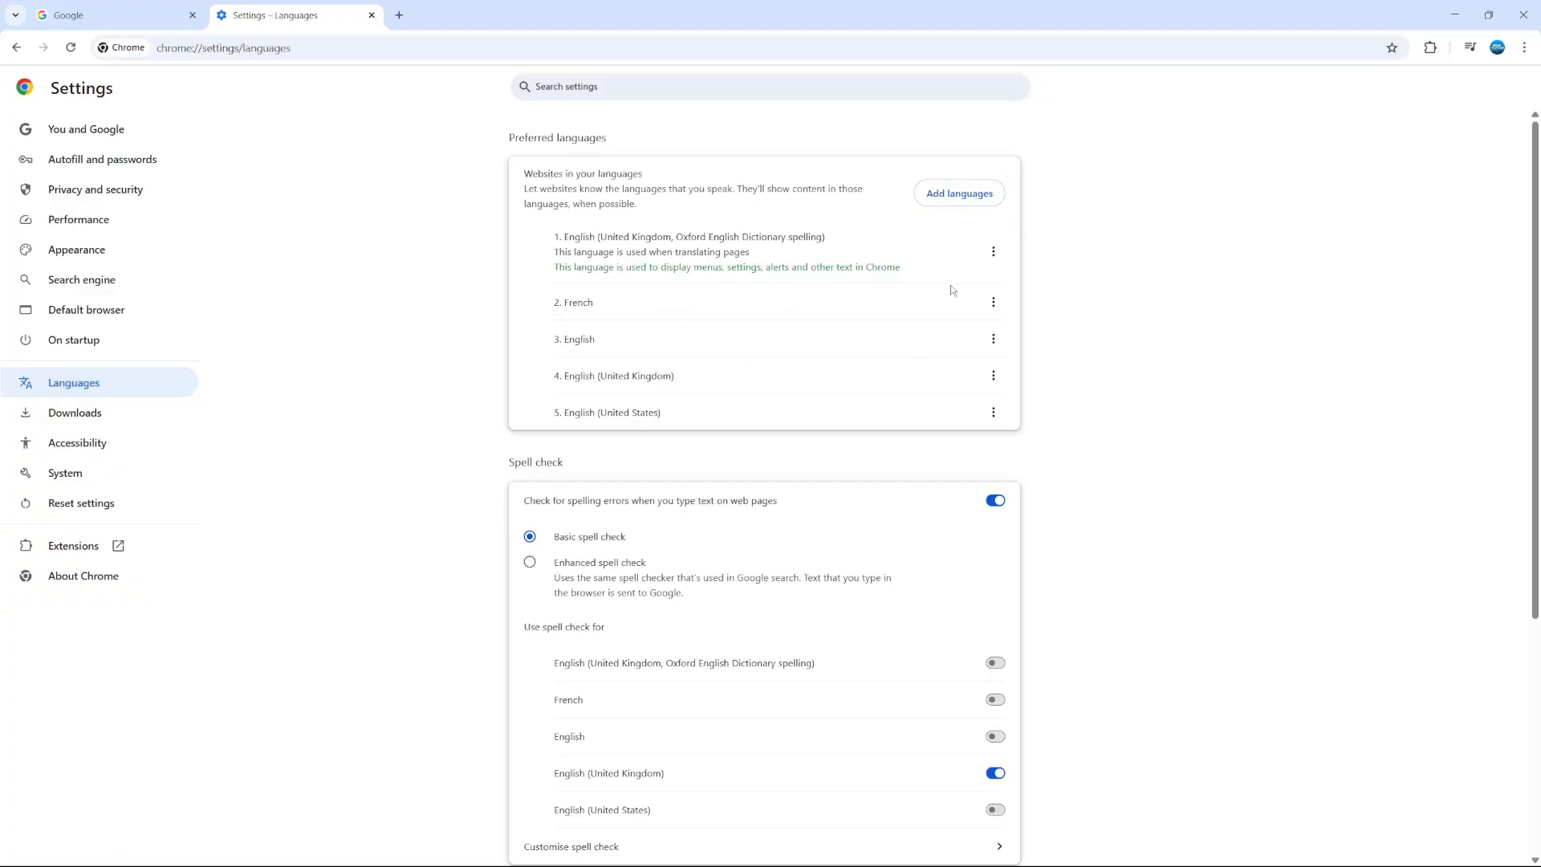
{"action": "mouse_move", "coordinate": [1119, 562]}
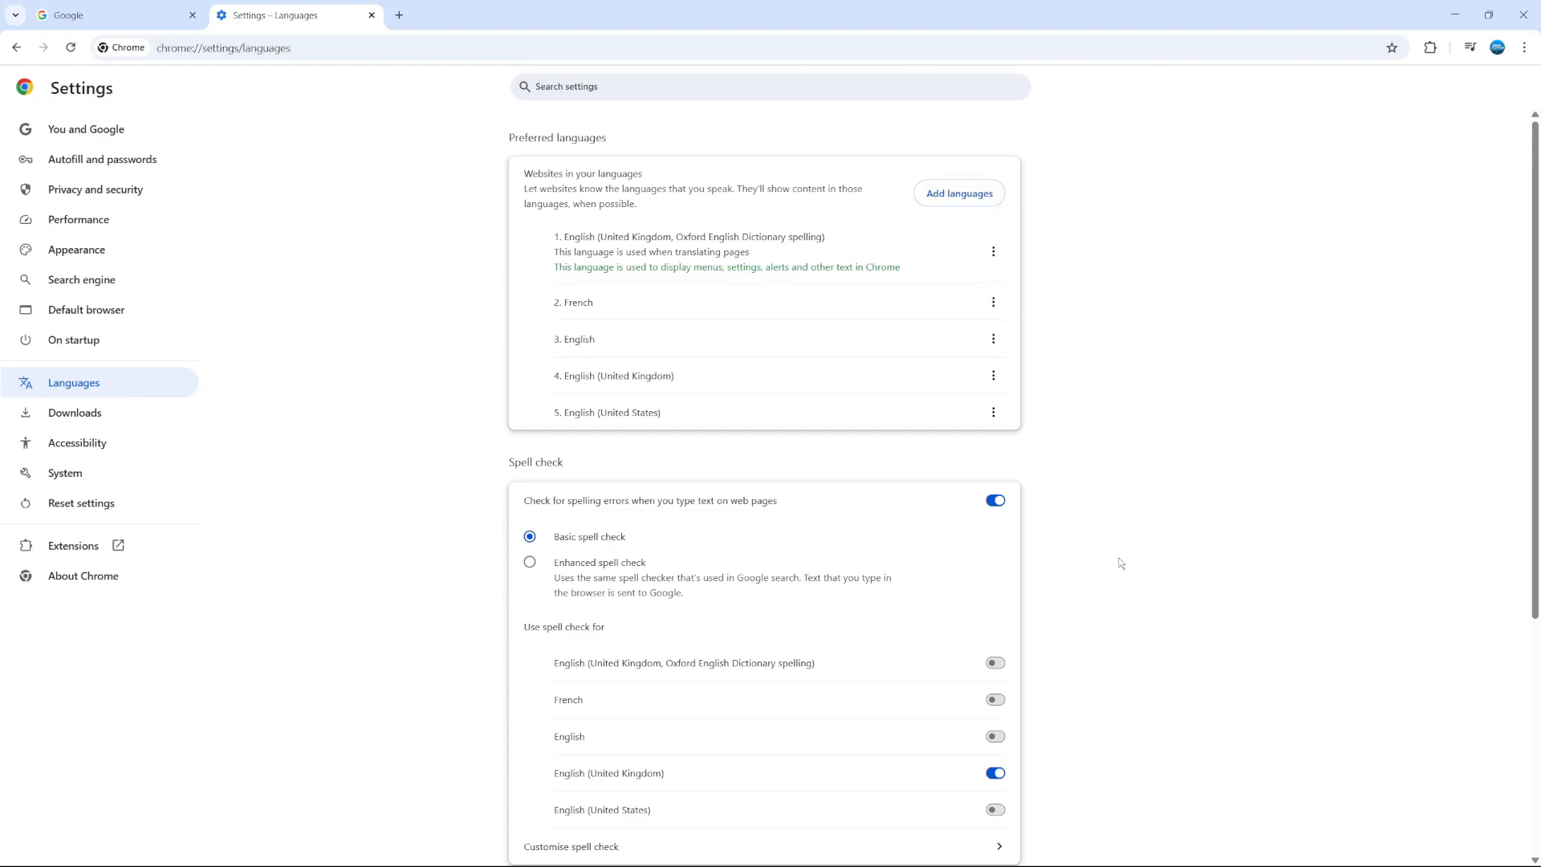
{"action": "scroll", "scroll_direction": "down", "scroll_amount": 3}
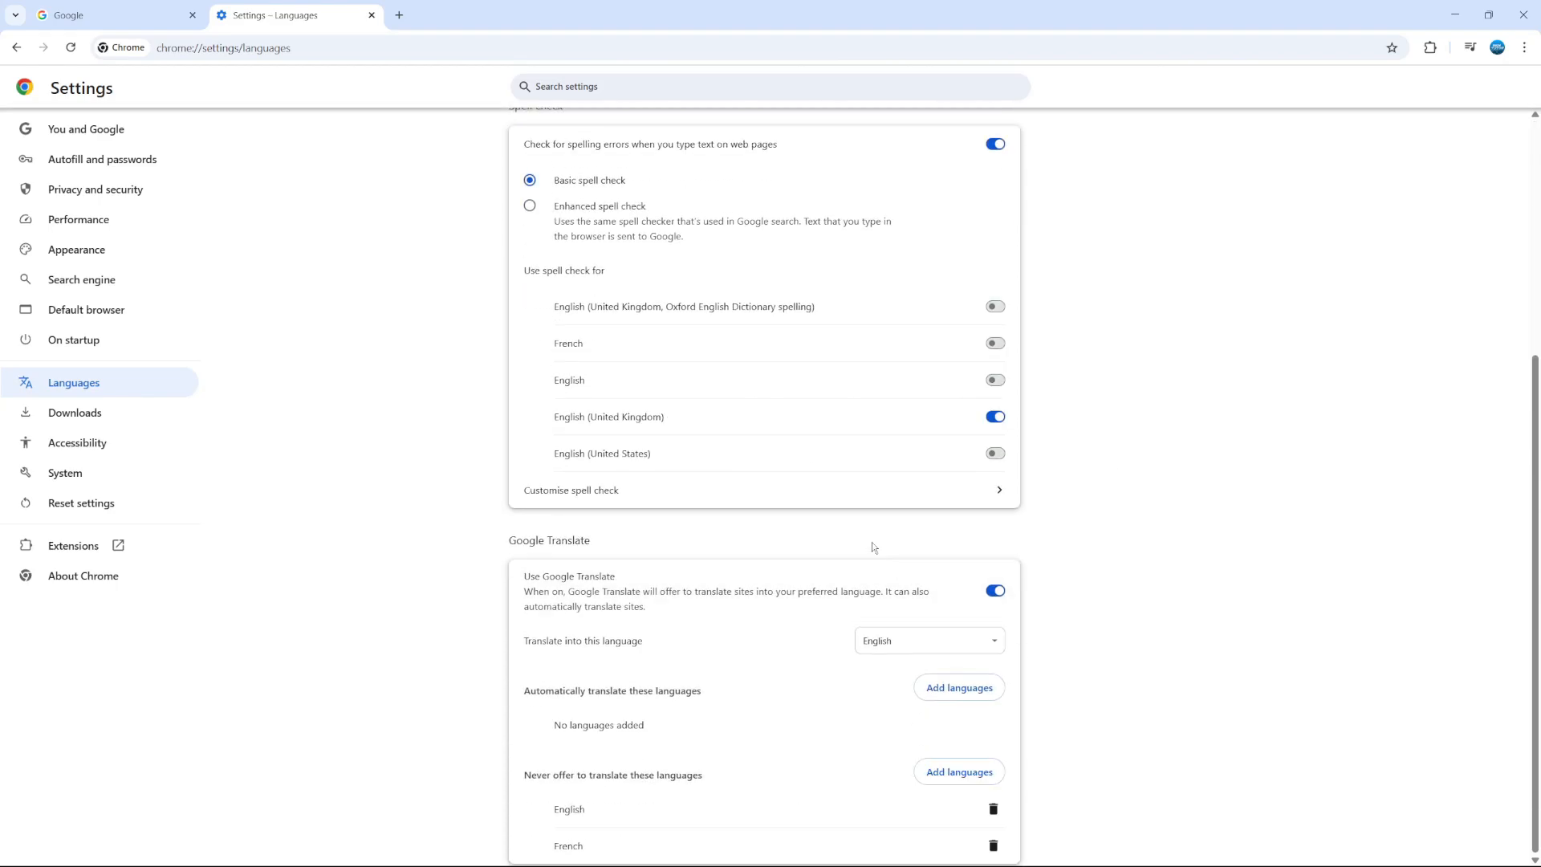
{"action": "mouse_move", "coordinate": [637, 528]}
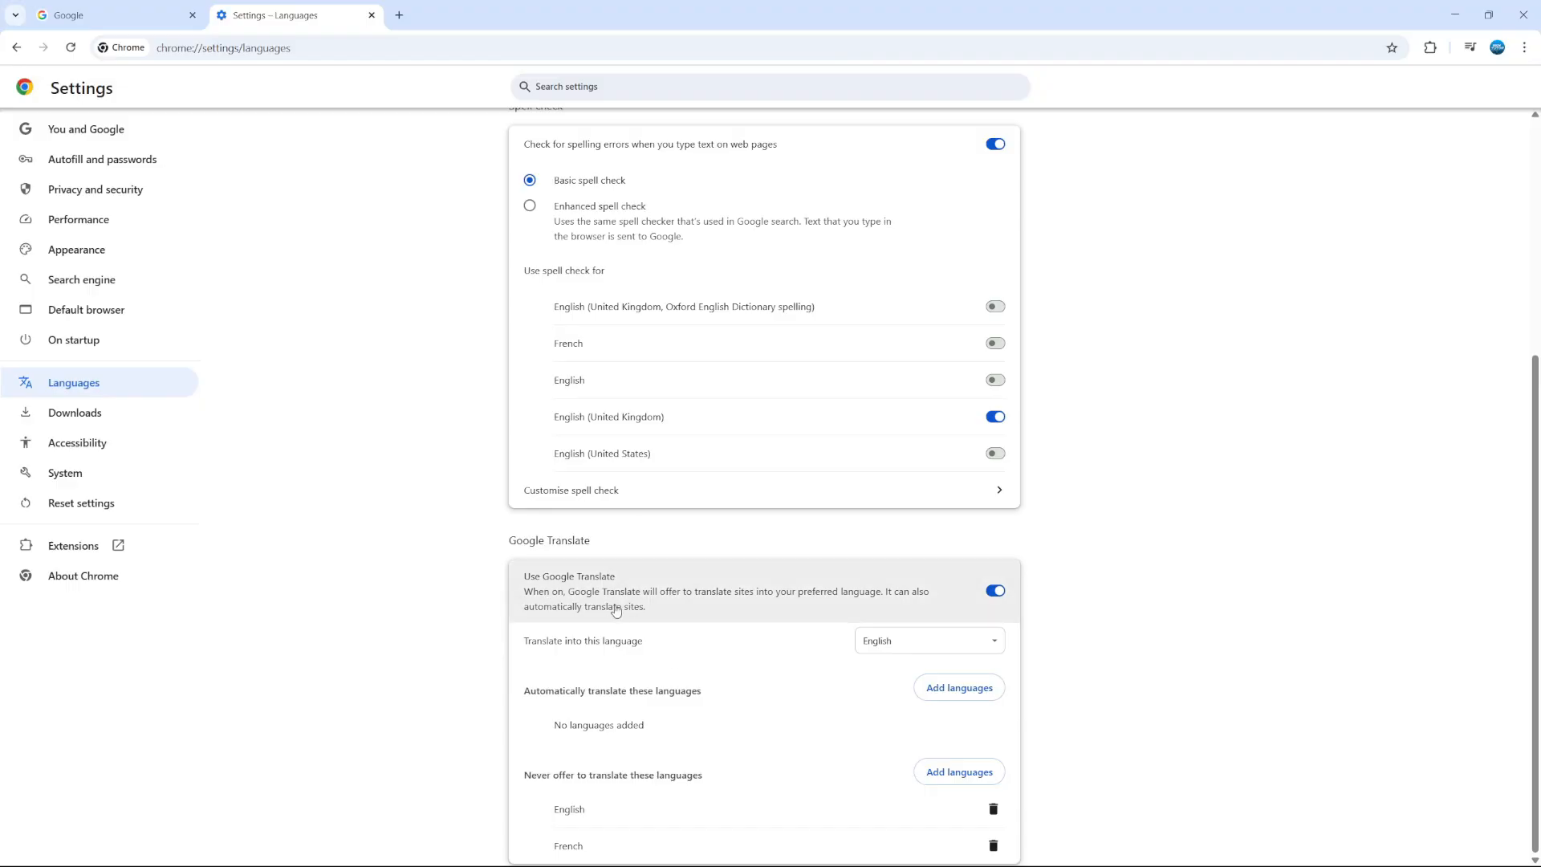
{"action": "mouse_move", "coordinate": [785, 620]}
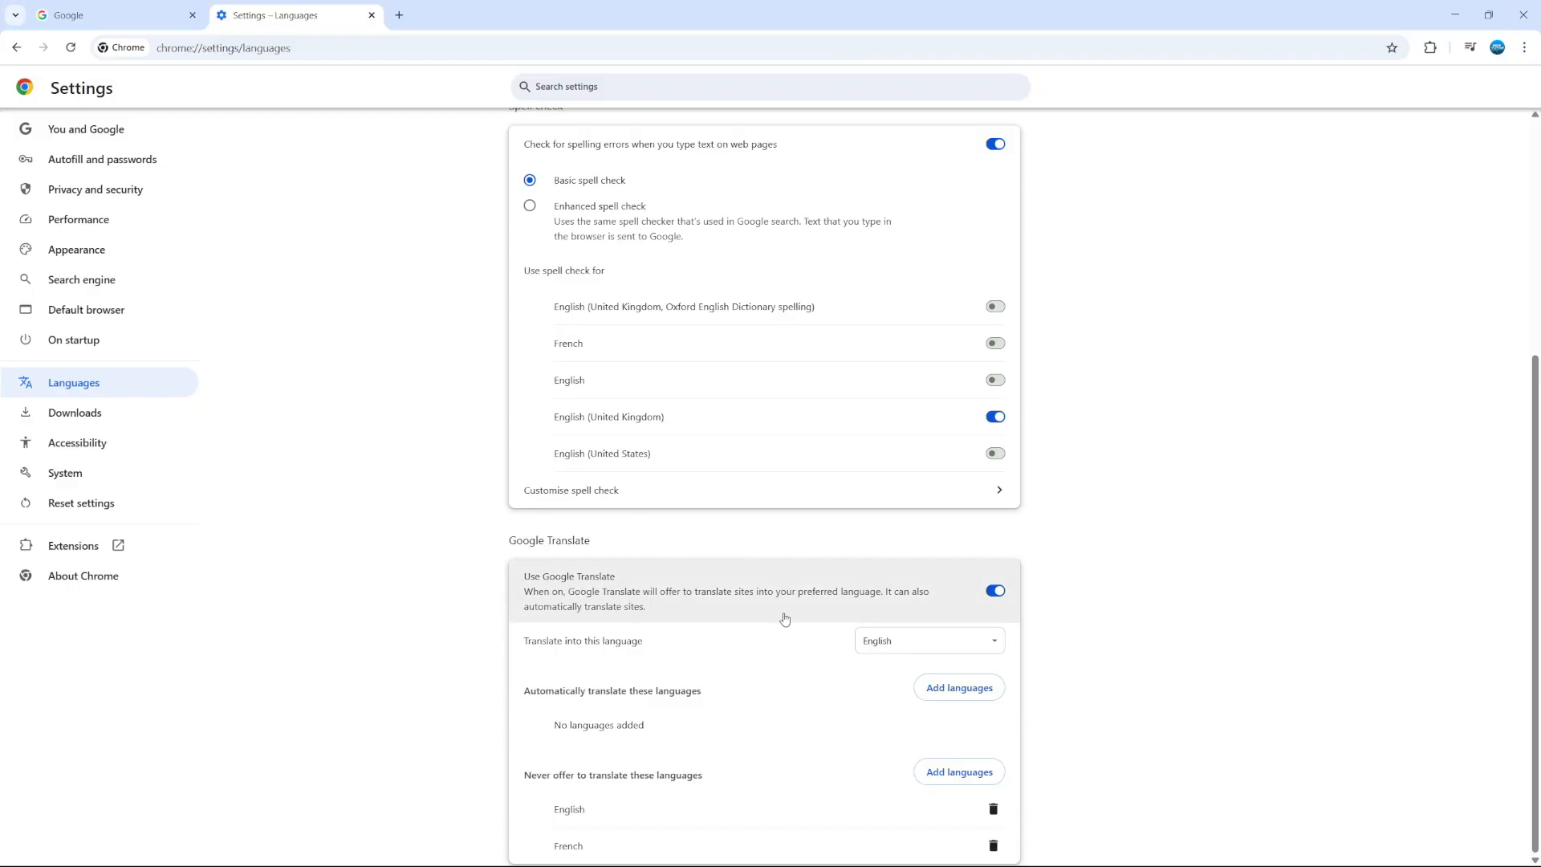
{"action": "mouse_move", "coordinate": [899, 614]}
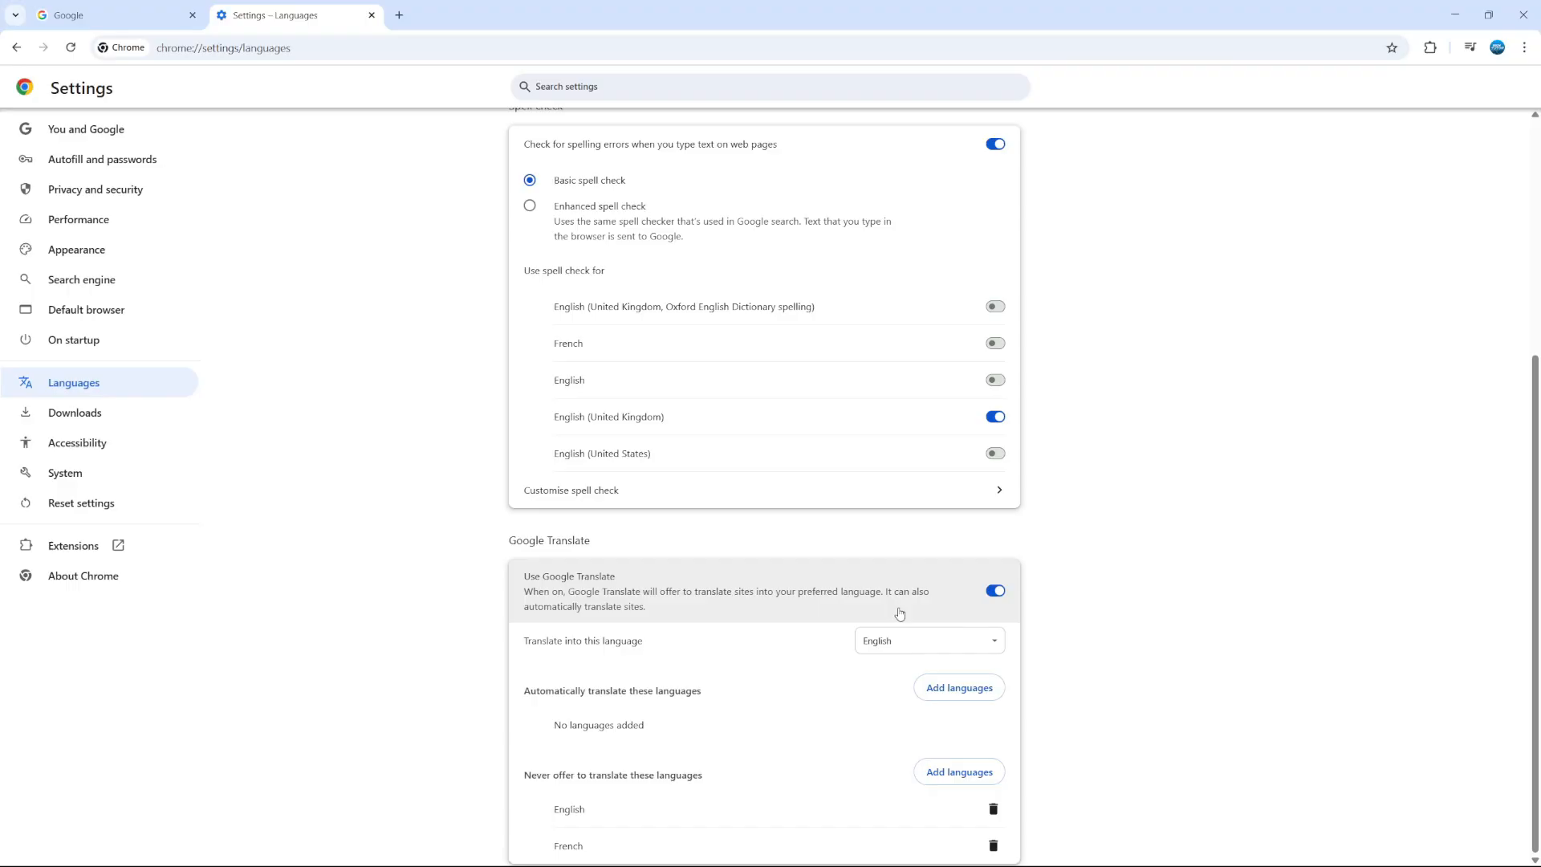
{"action": "mouse_move", "coordinate": [721, 610]}
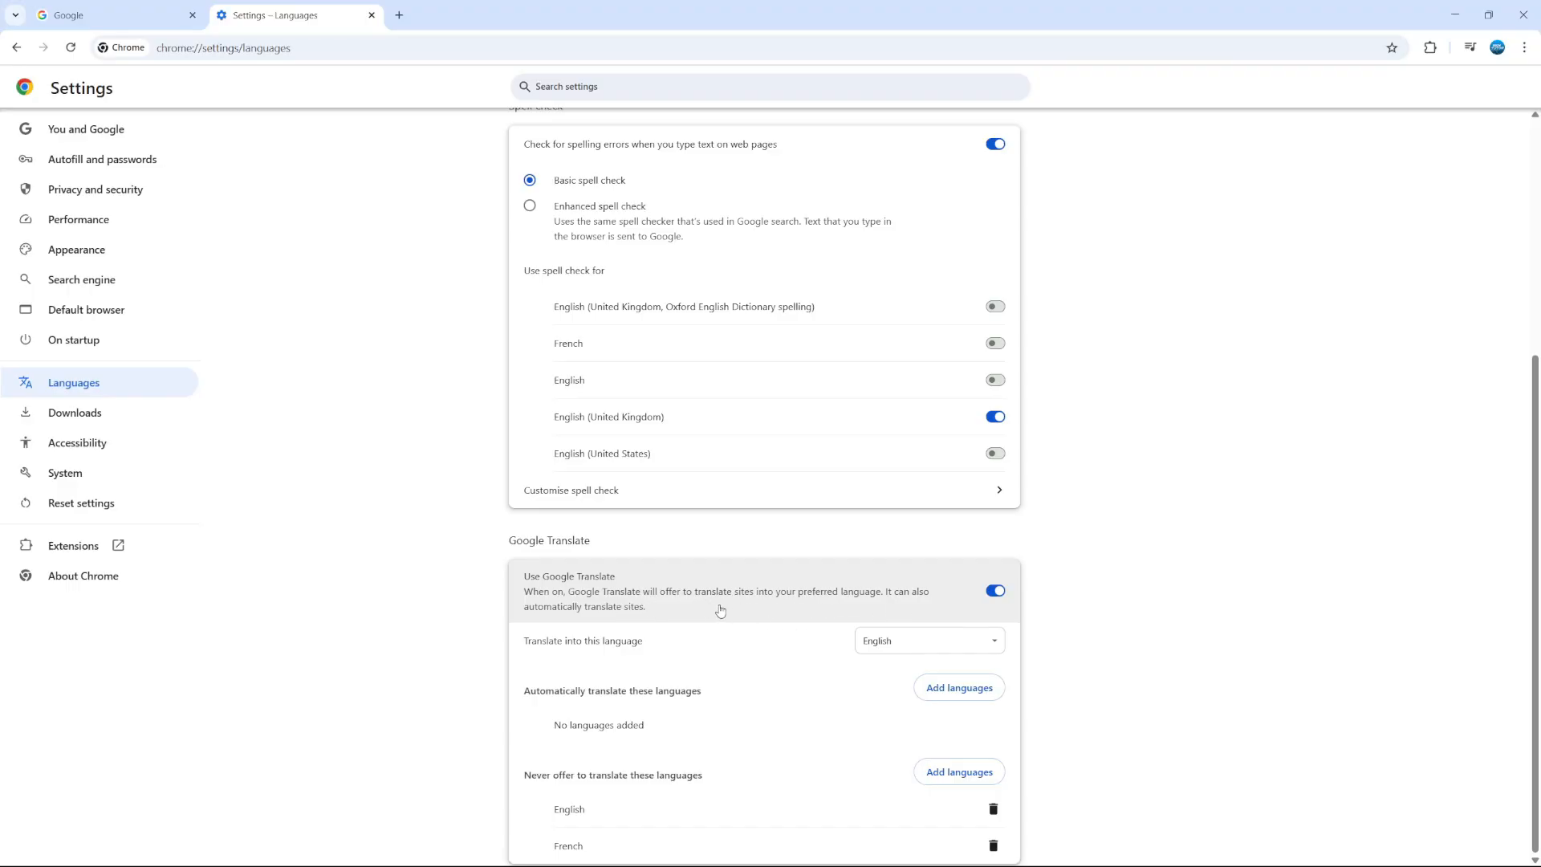
{"action": "mouse_move", "coordinate": [509, 646]}
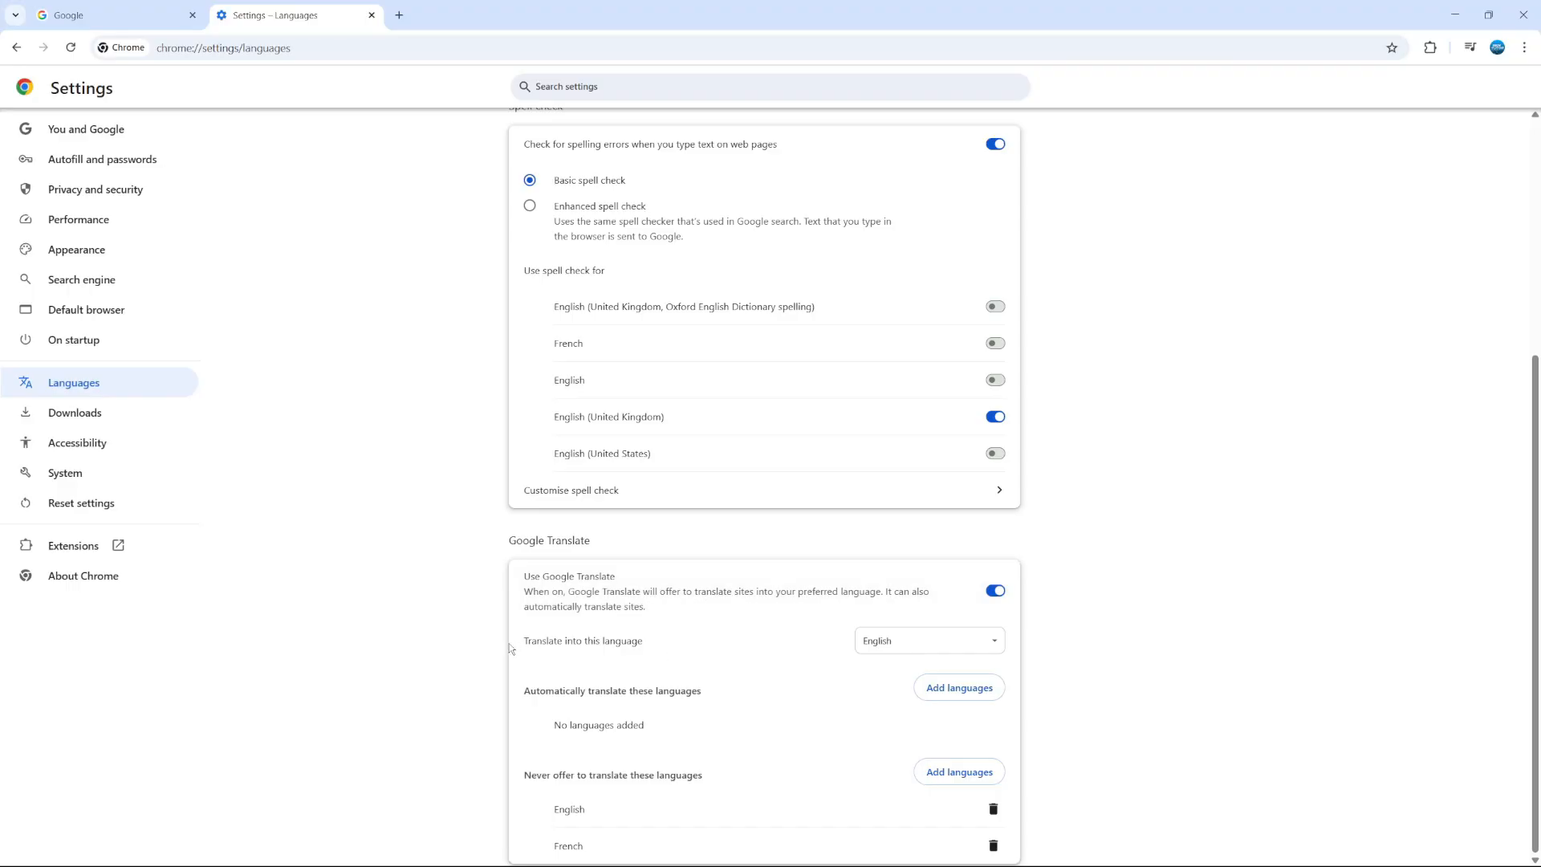
{"action": "mouse_move", "coordinate": [811, 641]}
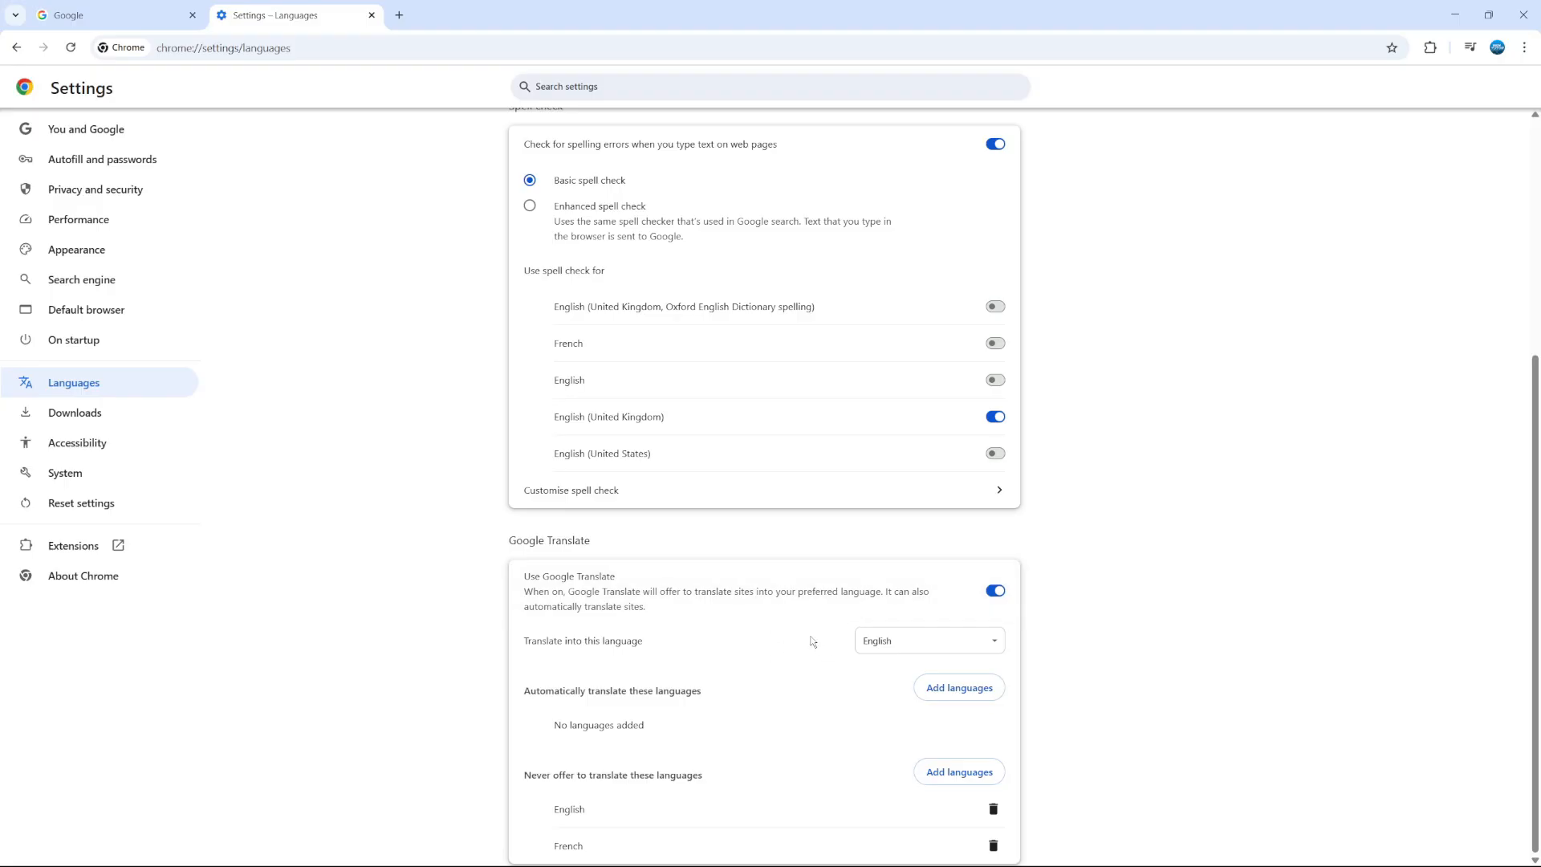
Step: Set 'Translate into this language' to French - français
{"action": "left_click", "coordinate": [926, 640]}
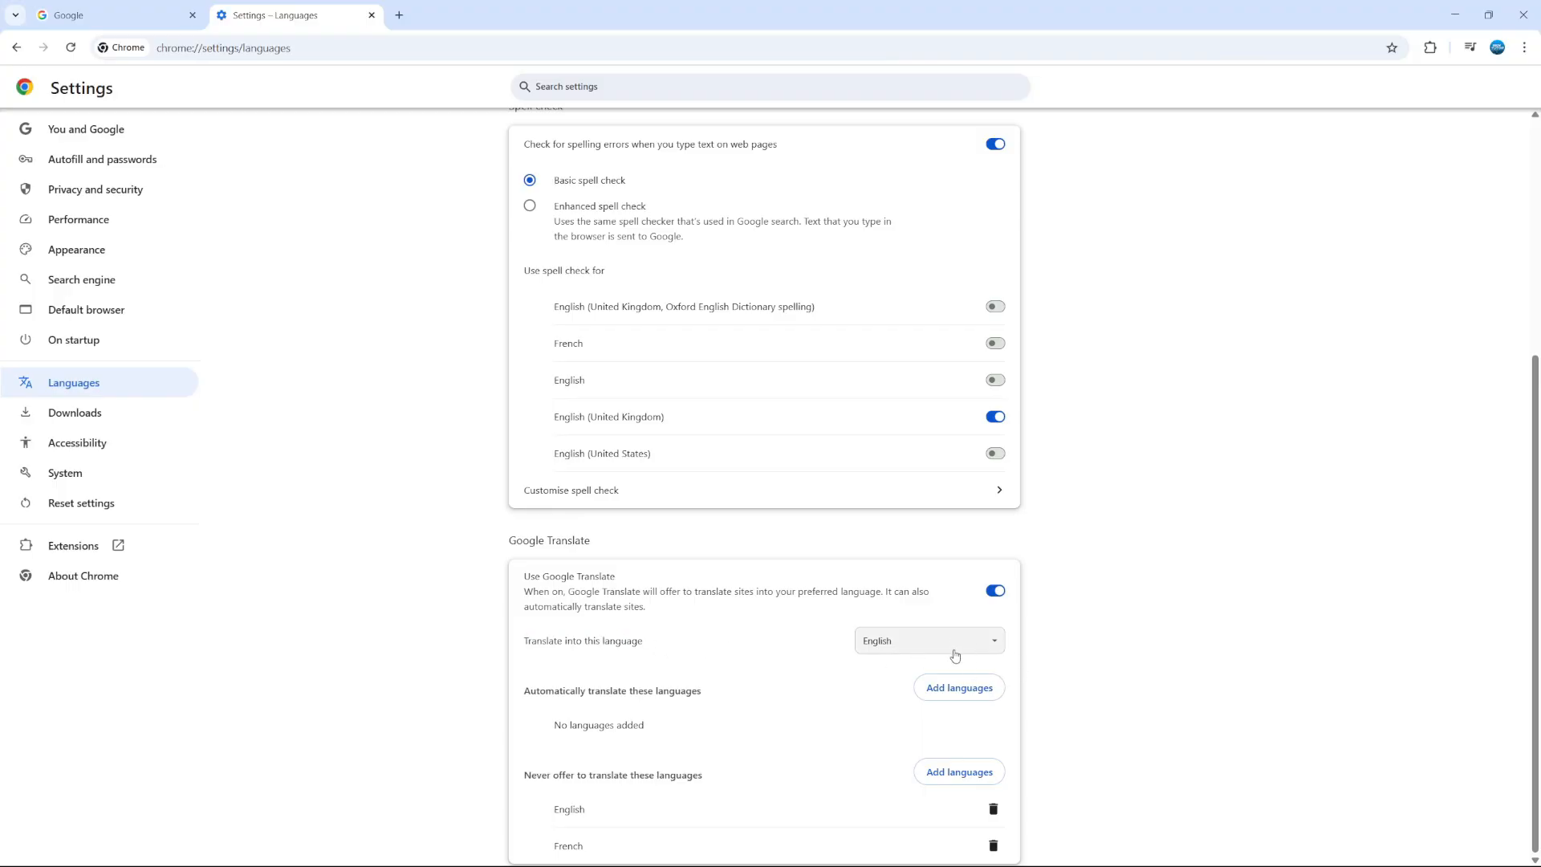
{"action": "mouse_move", "coordinate": [931, 653]}
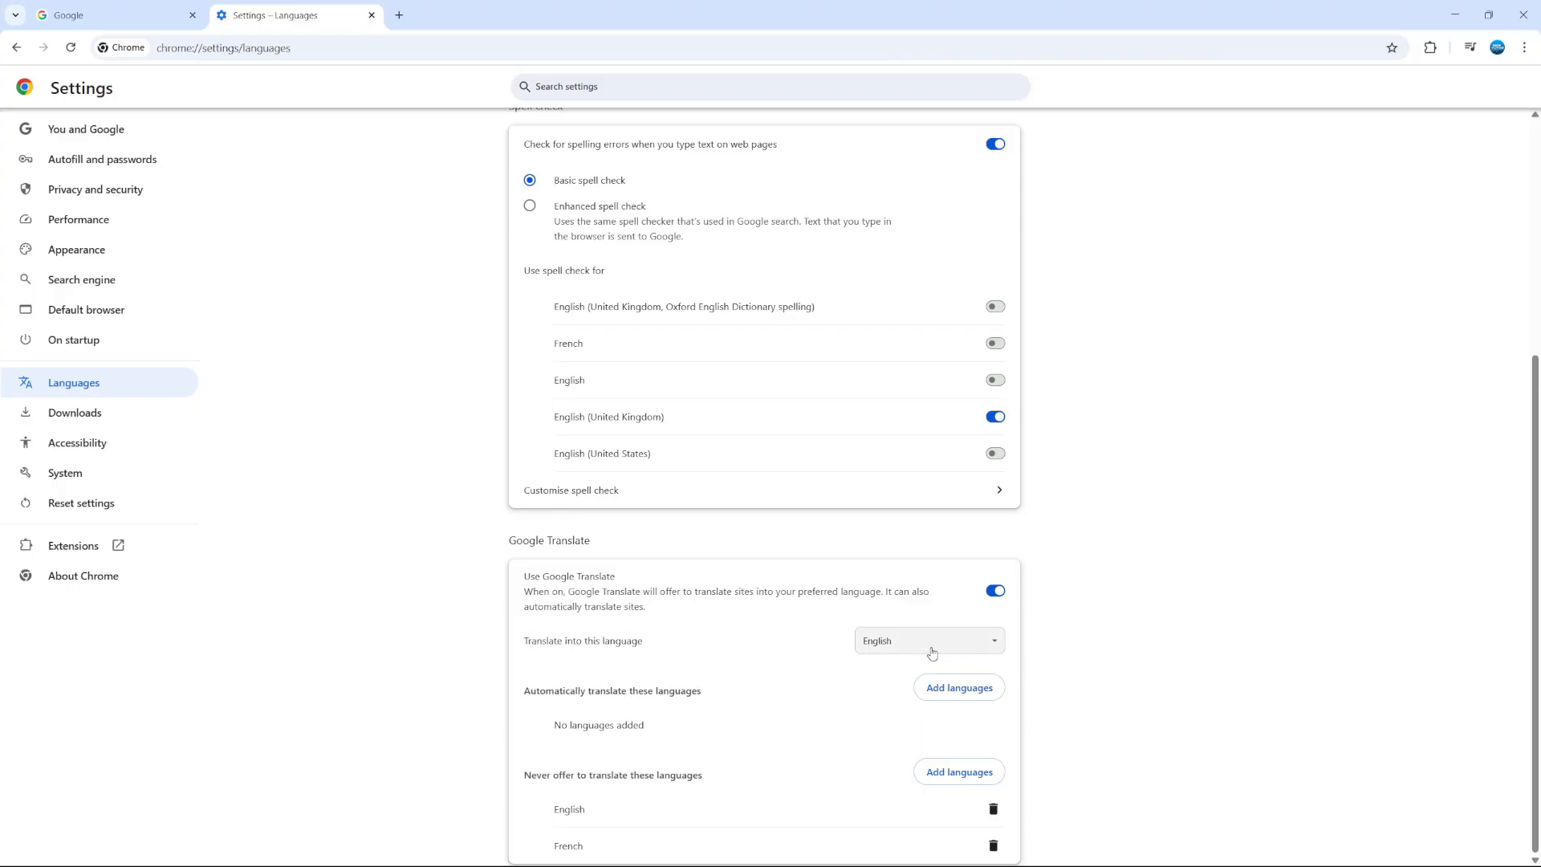
{"action": "left_click", "coordinate": [925, 641]}
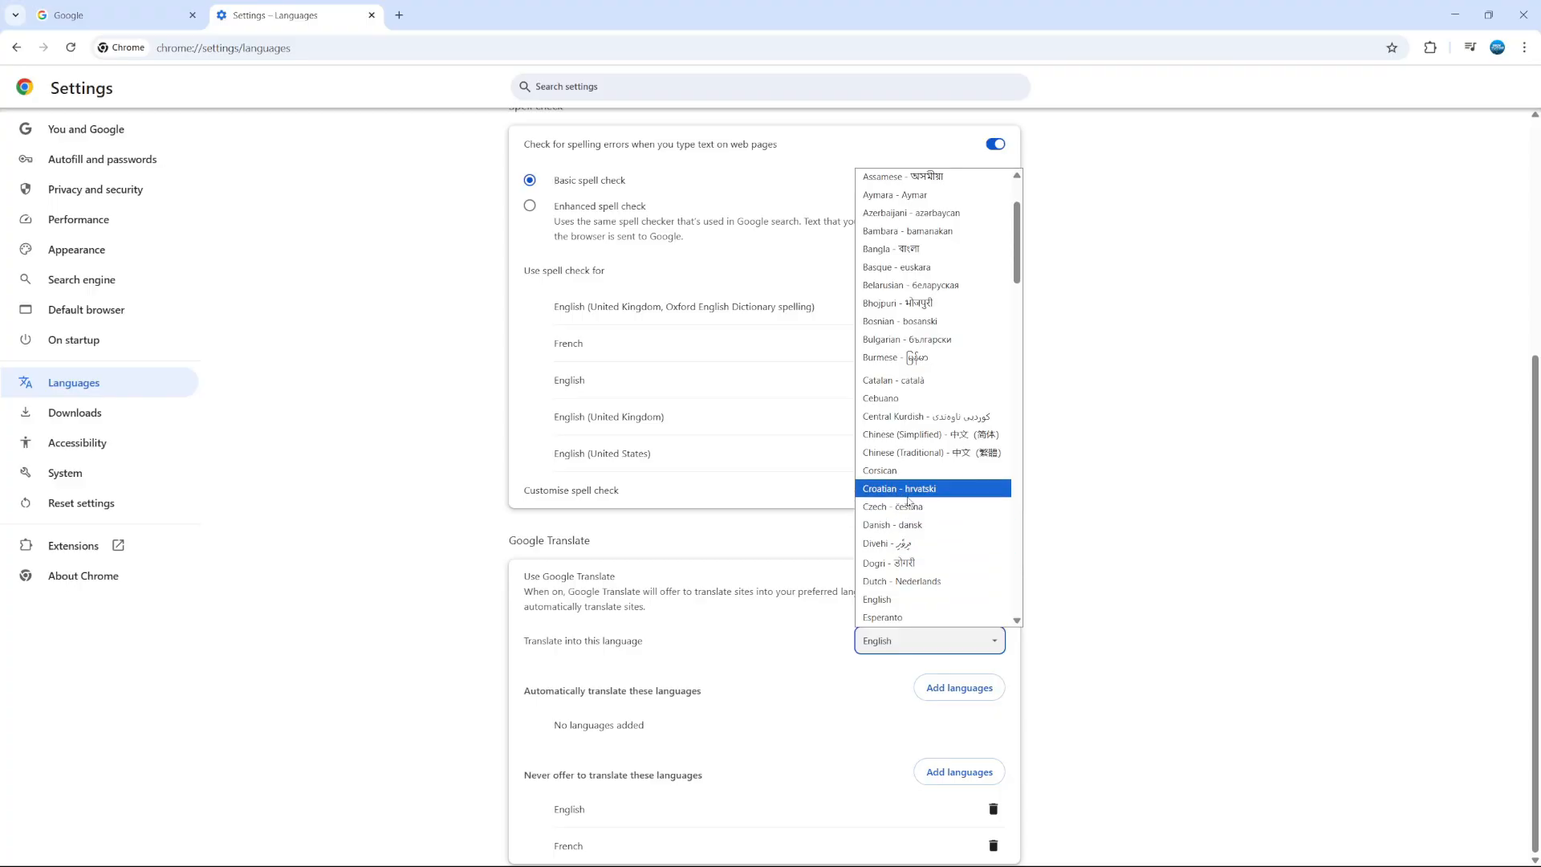
{"action": "scroll", "scroll_direction": "down", "scroll_amount": 3}
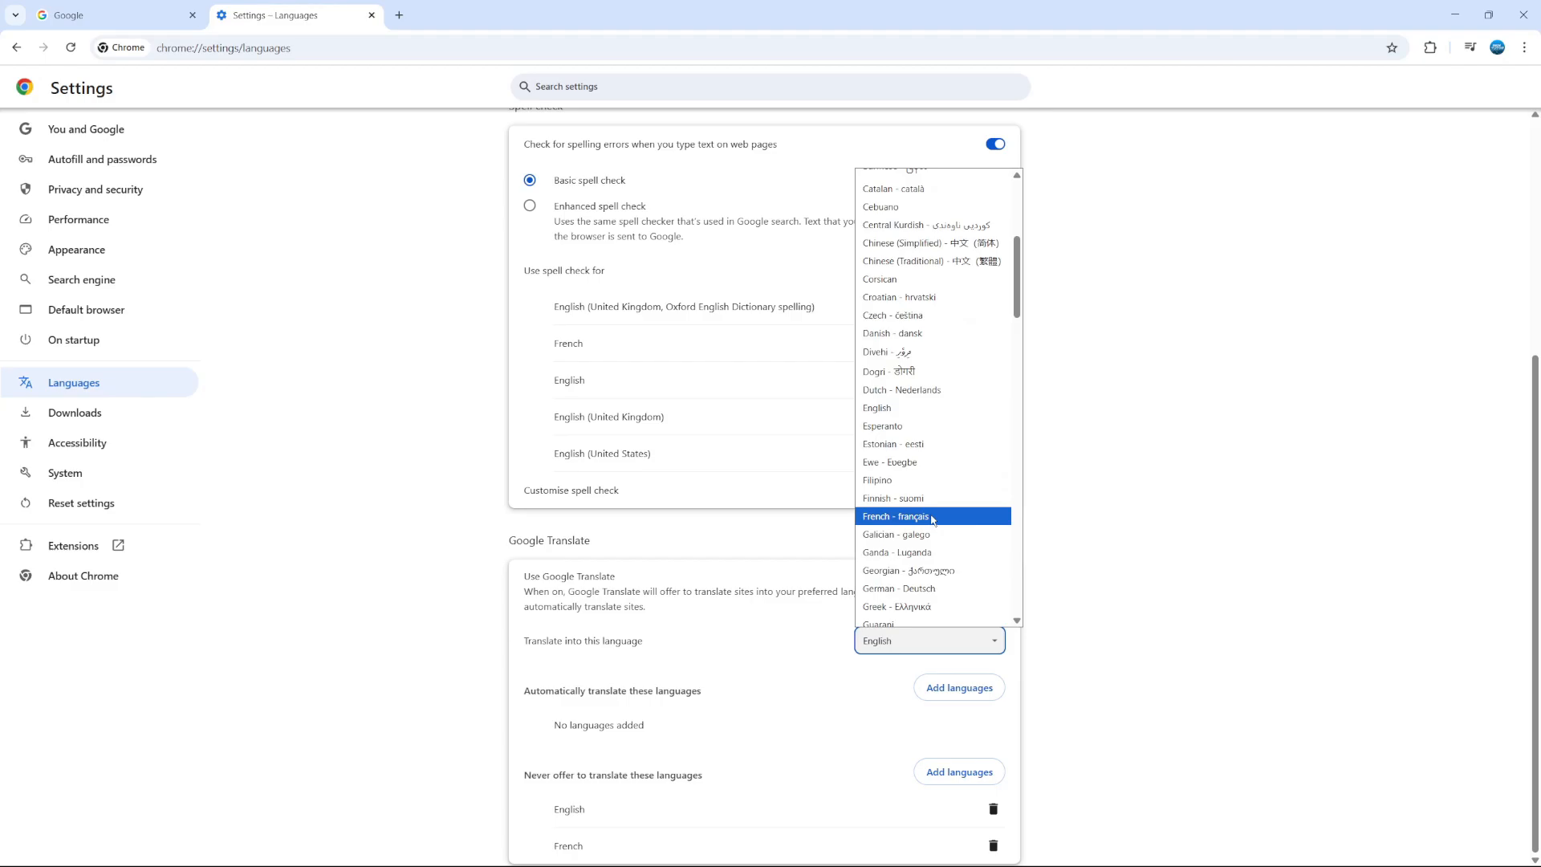
{"action": "left_click", "coordinate": [894, 515]}
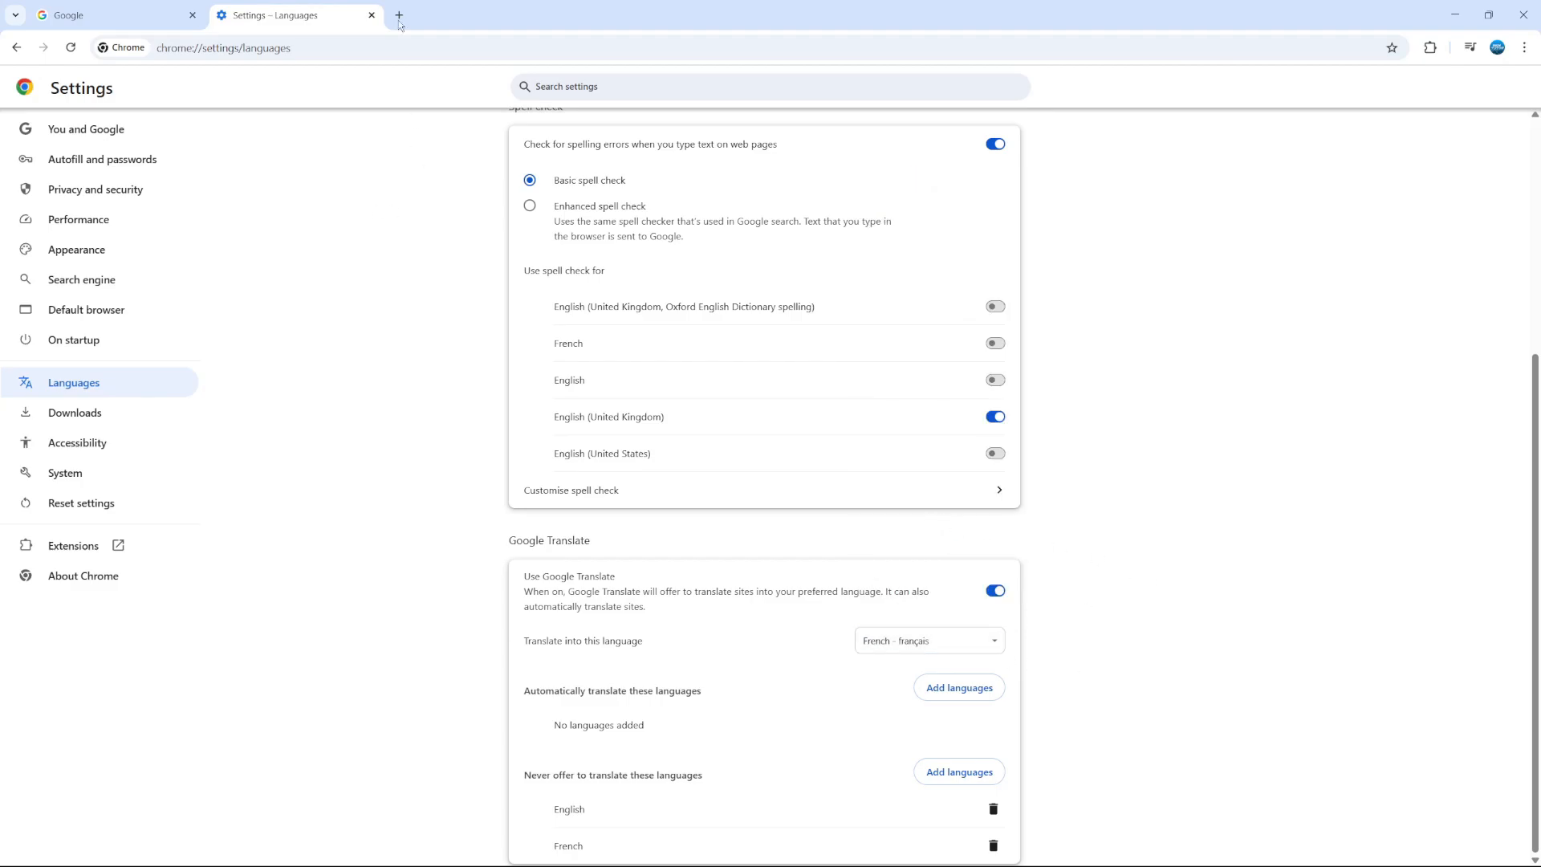
Step: Open a new tab showing the Google homepage
{"action": "left_click", "coordinate": [400, 14]}
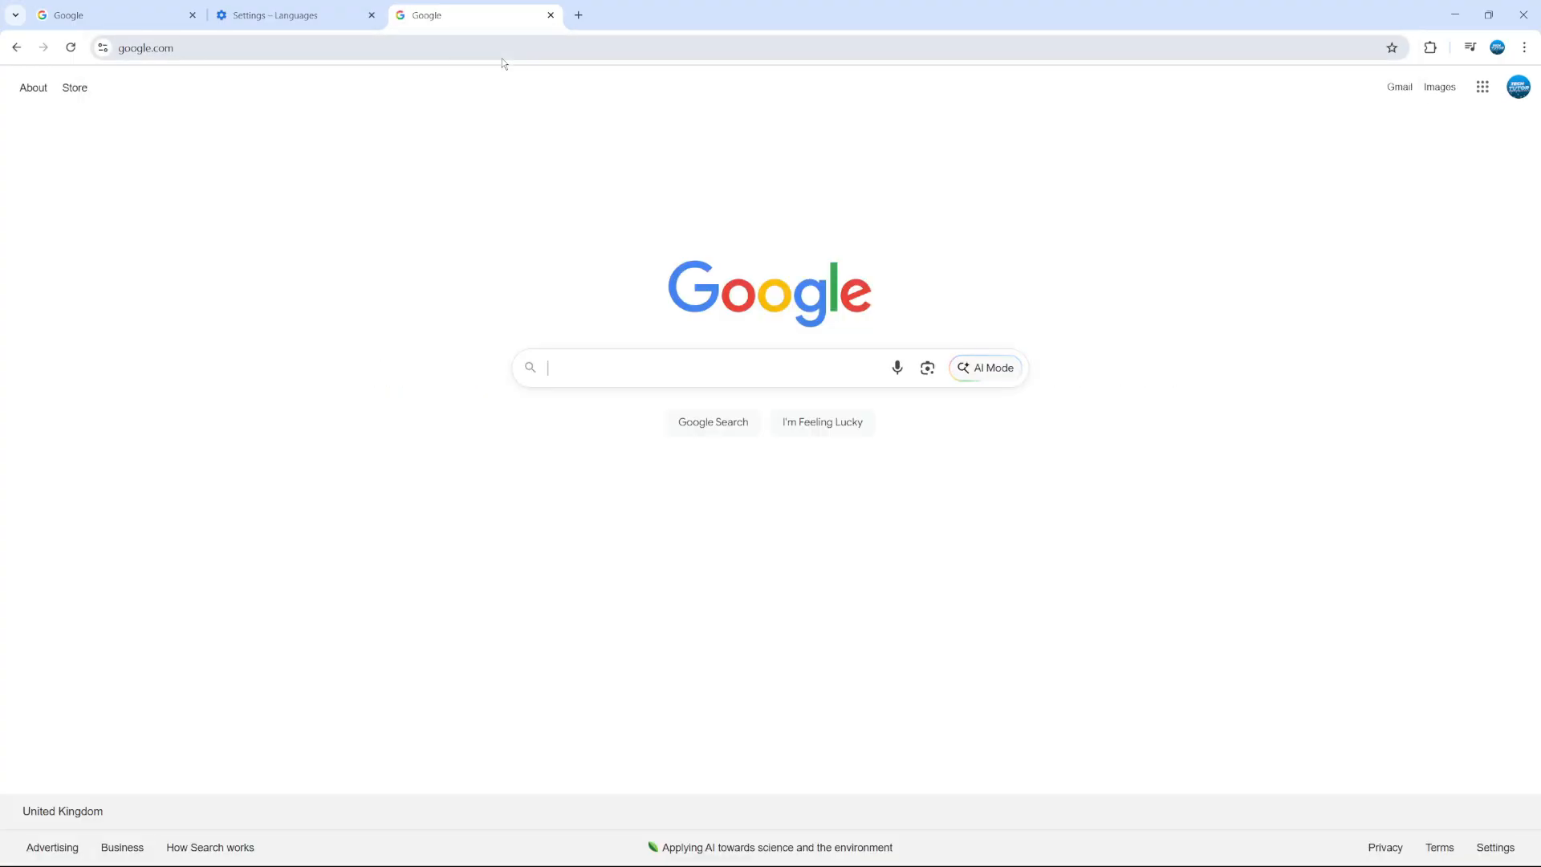
{"action": "mouse_move", "coordinate": [909, 253]}
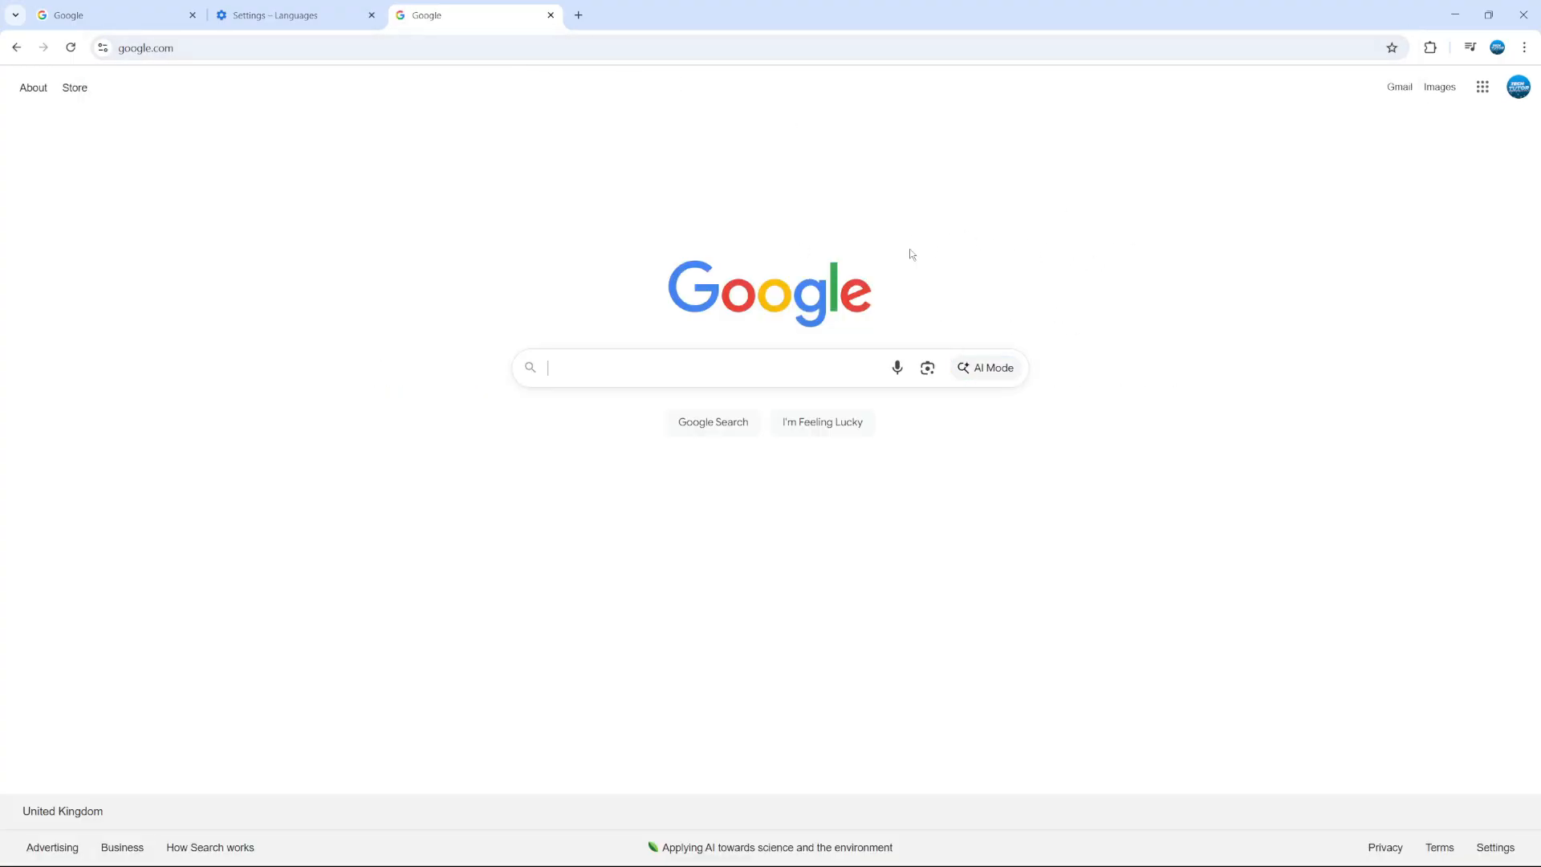
{"action": "mouse_move", "coordinate": [1183, 565]}
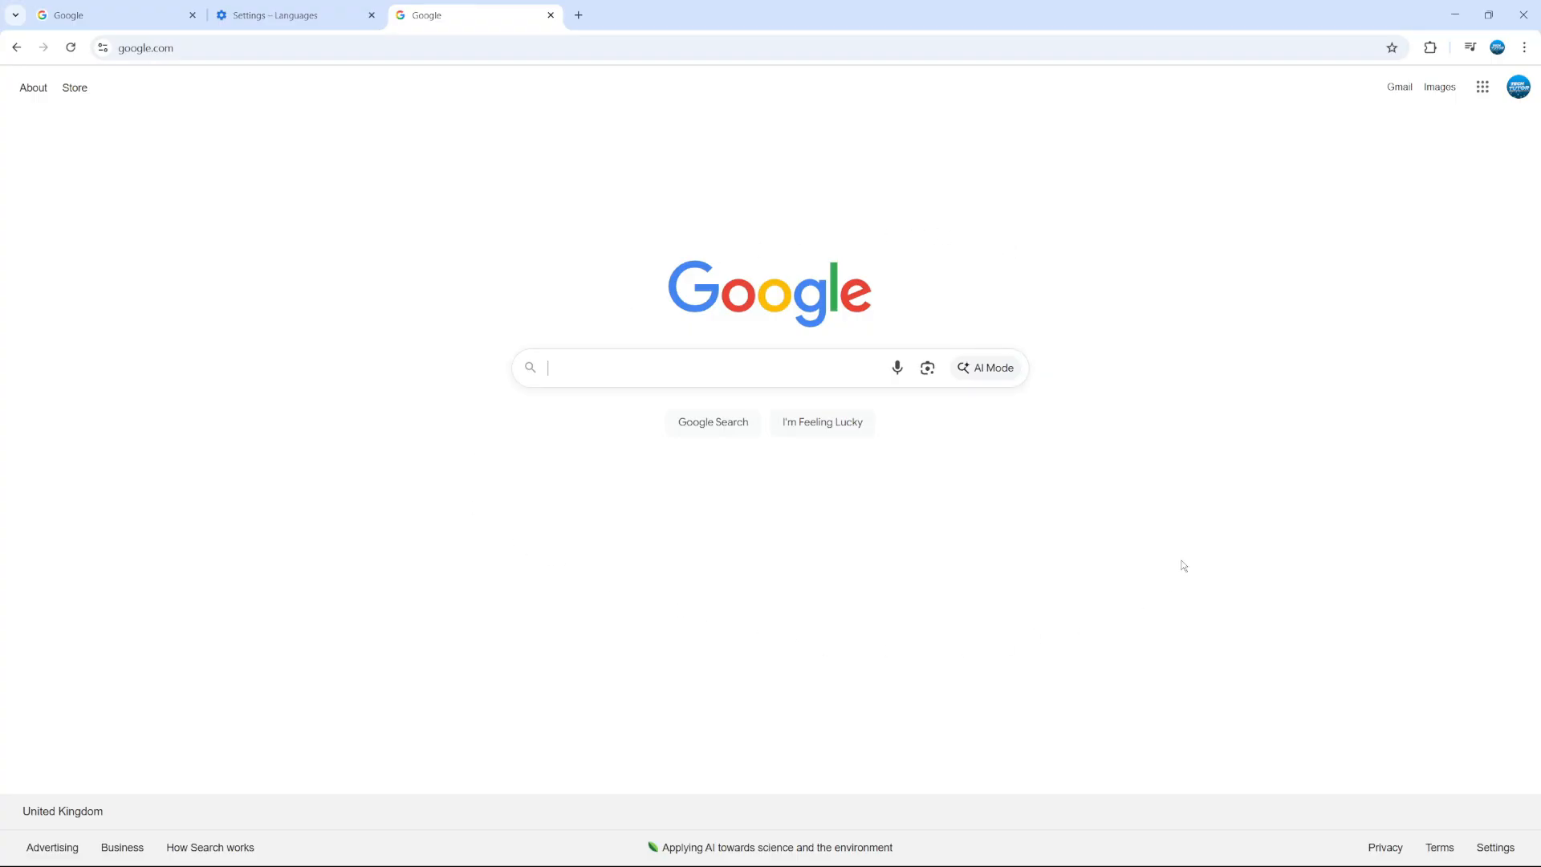
{"action": "mouse_move", "coordinate": [1251, 493]}
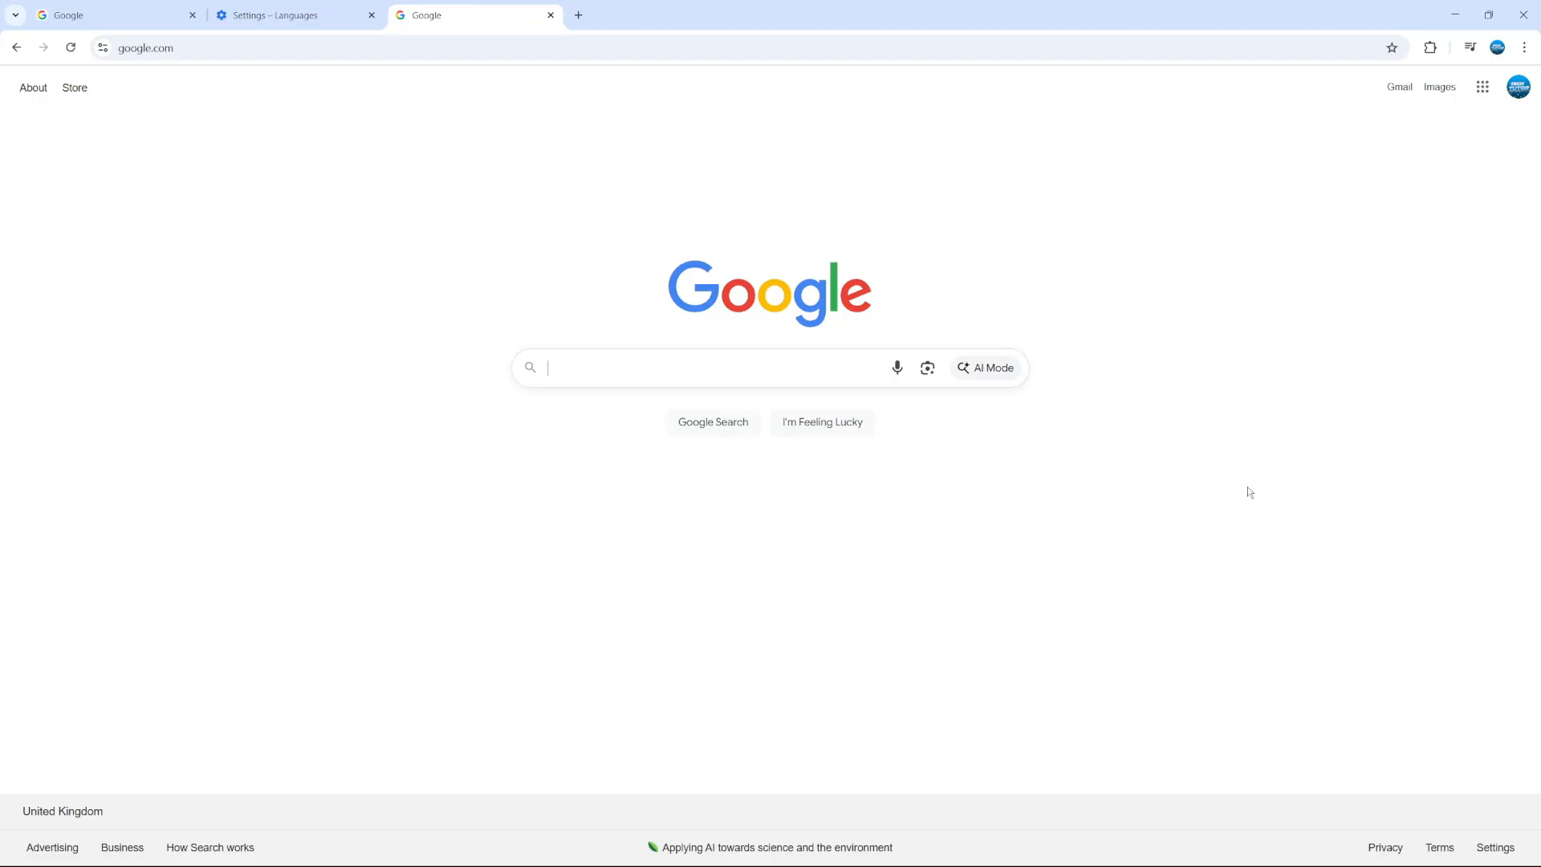
{"action": "mouse_move", "coordinate": [1261, 349]}
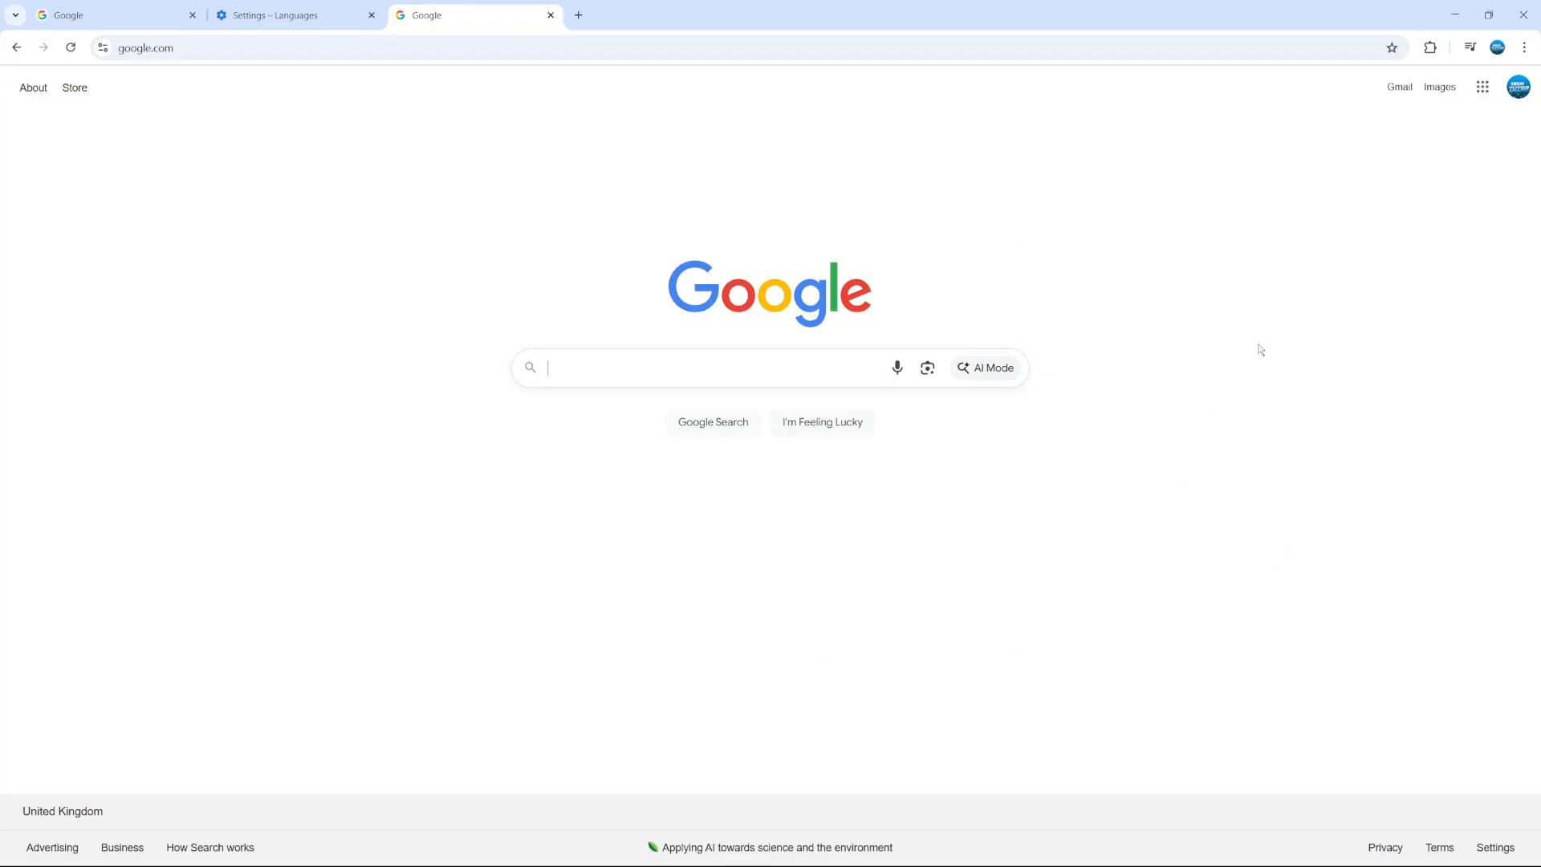
Step: Translate the homepage to français via the context menu, toggling English and back to French
{"action": "right_click", "coordinate": [1260, 350]}
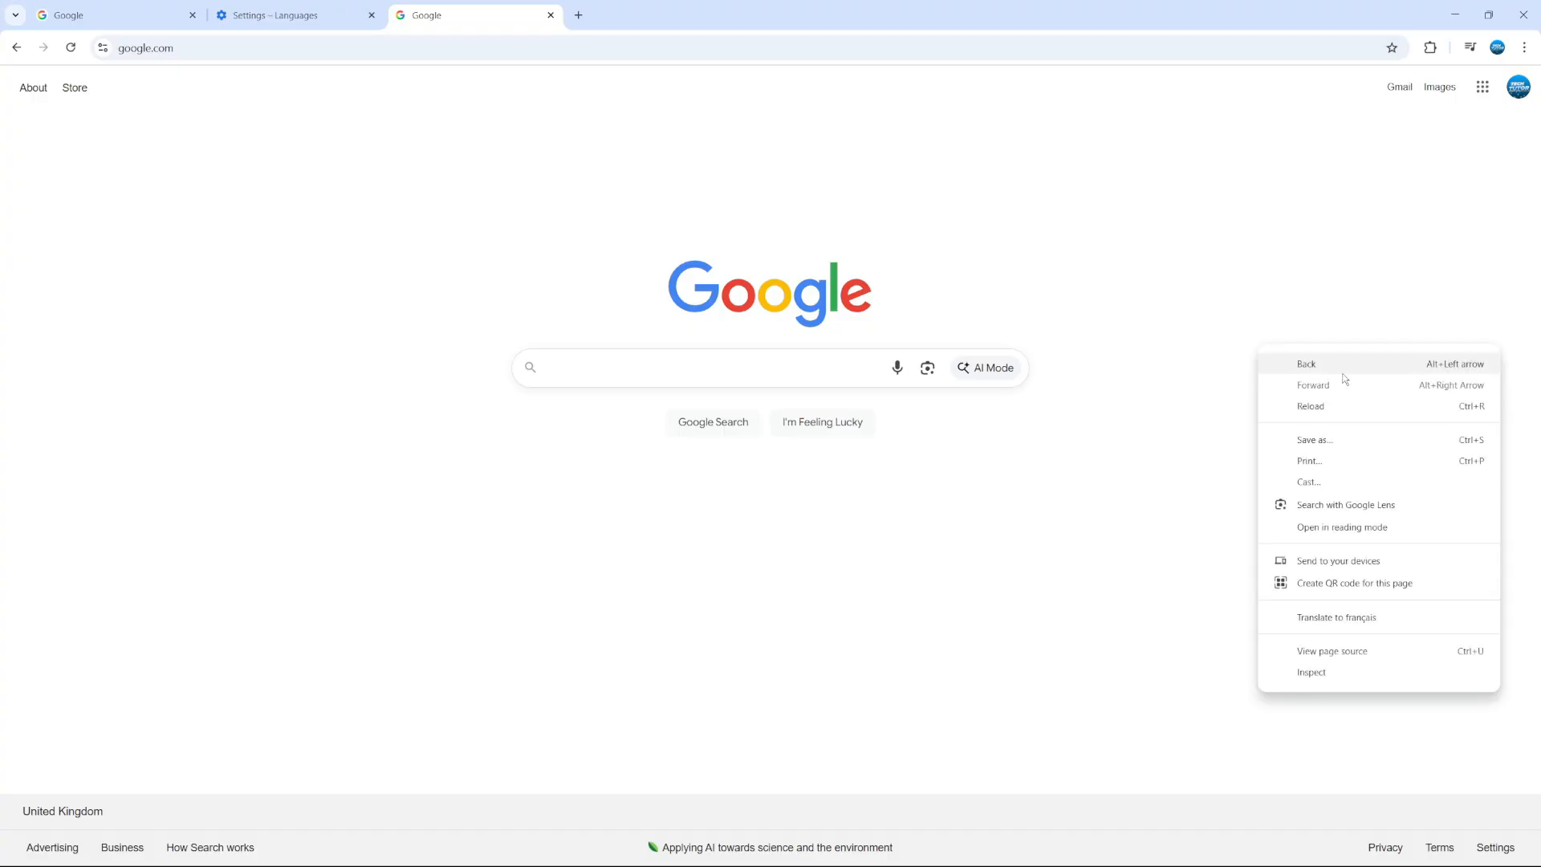
{"action": "mouse_move", "coordinate": [1371, 406]}
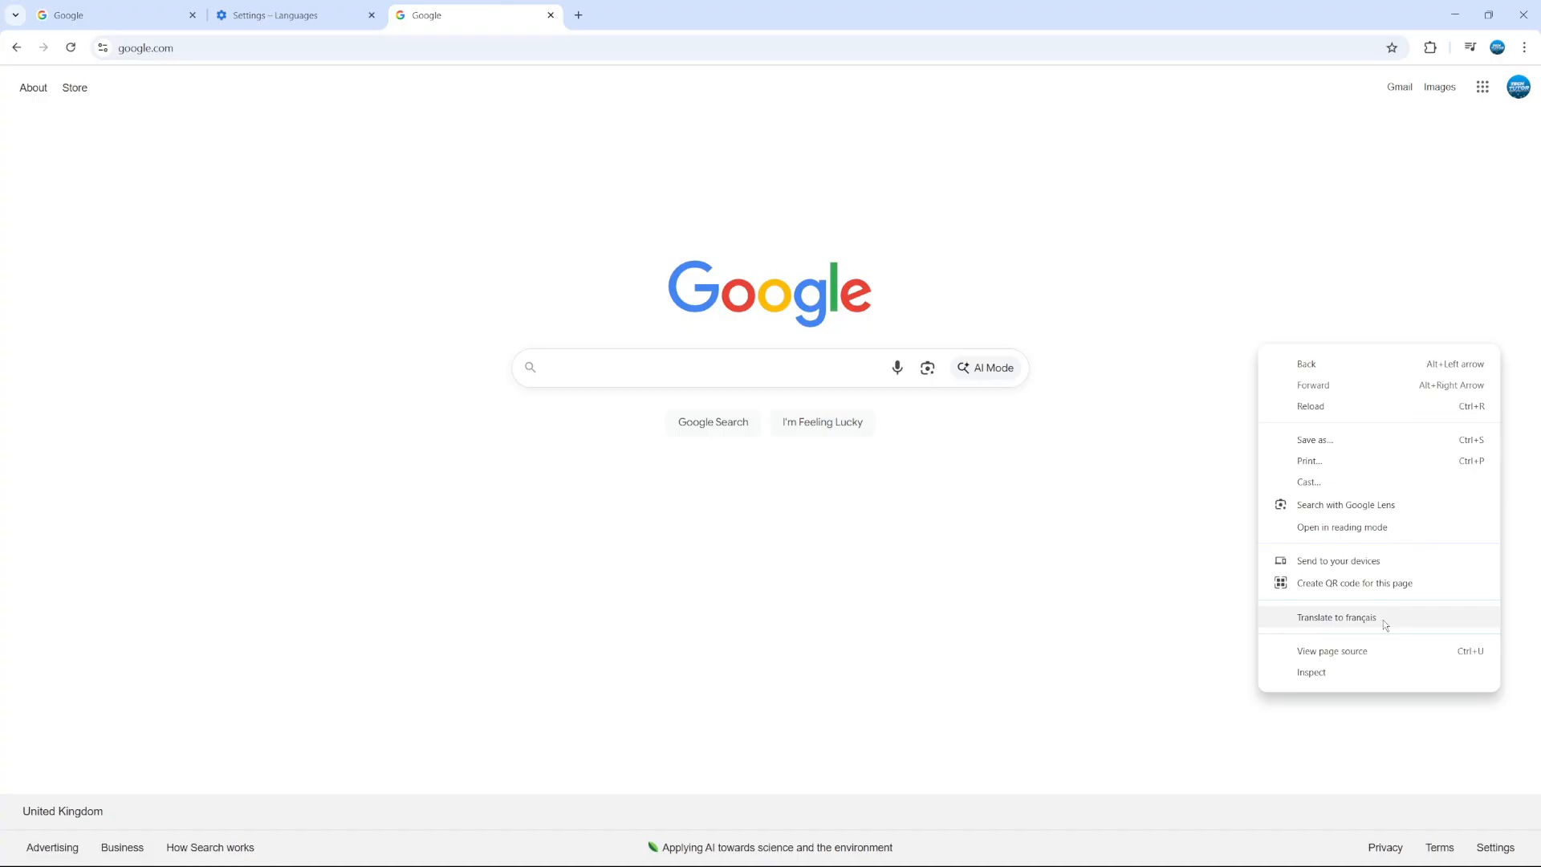
{"action": "mouse_move", "coordinate": [1392, 630]}
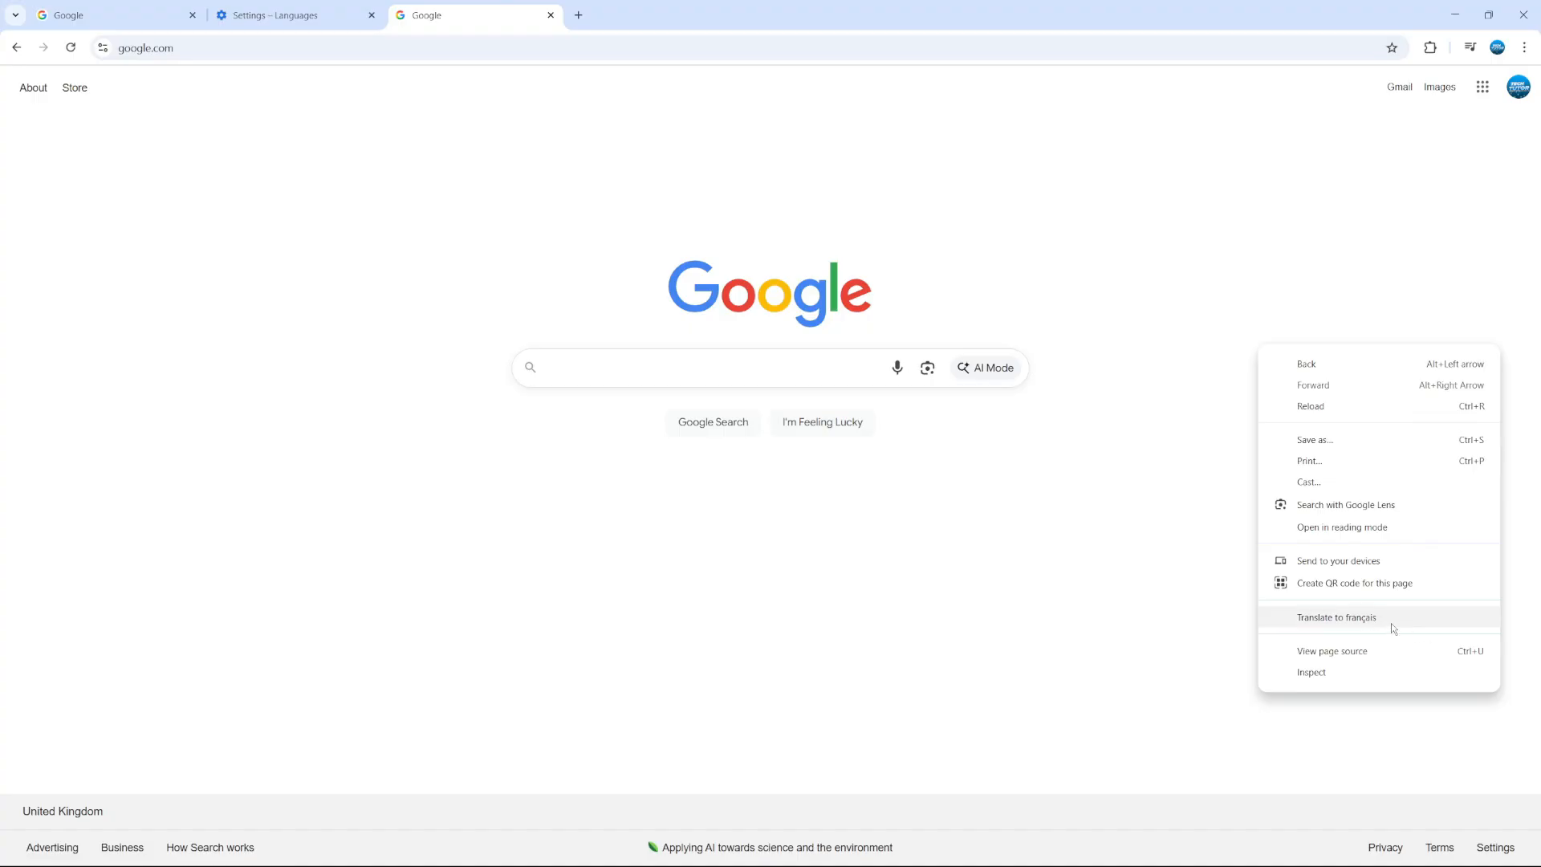
{"action": "left_click", "coordinate": [1337, 616]}
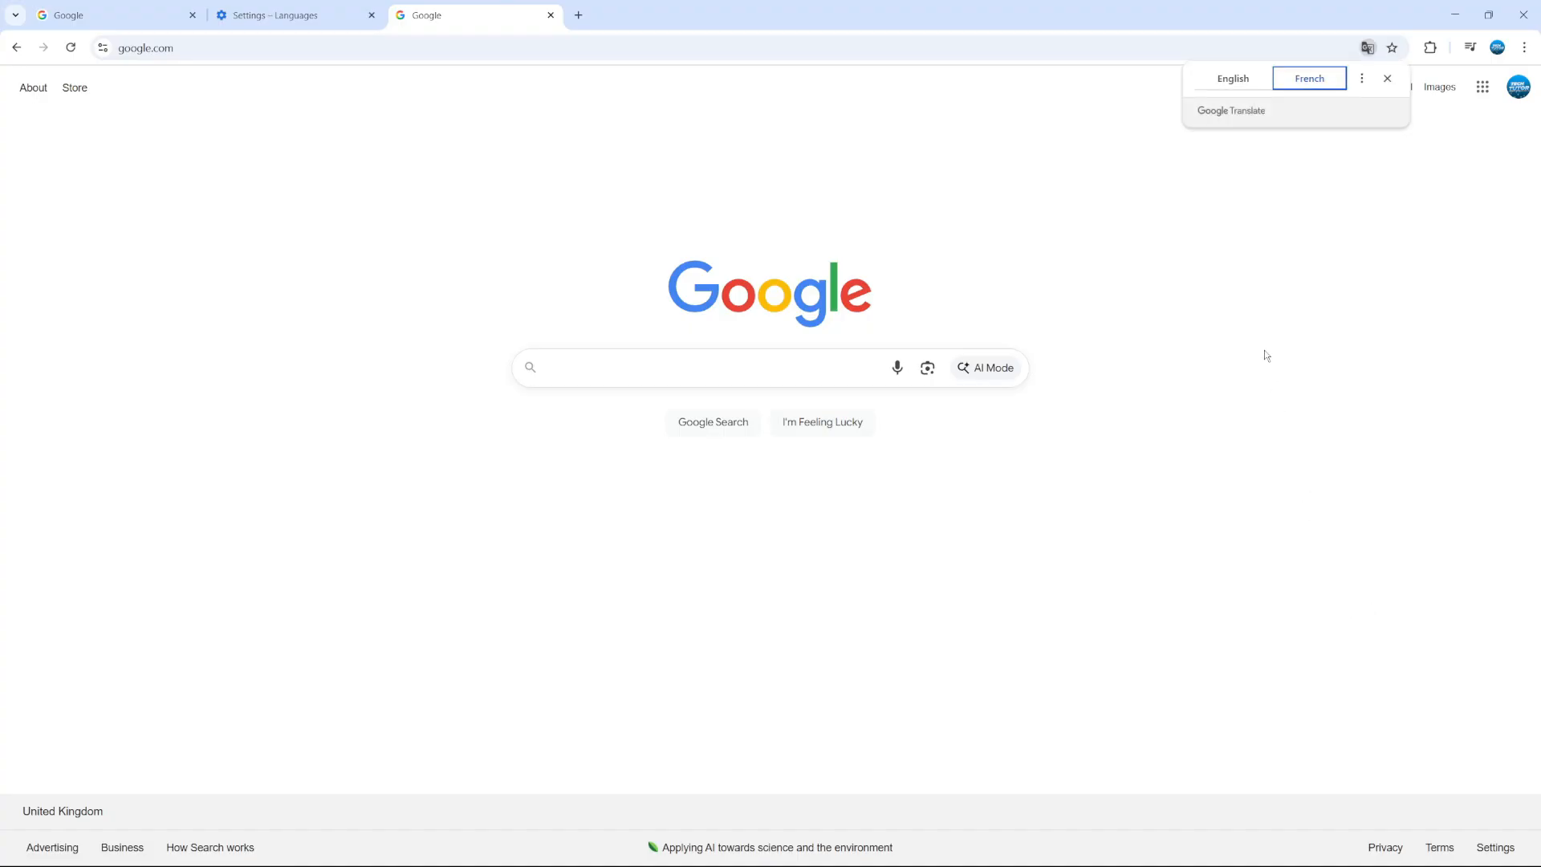
{"action": "left_click", "coordinate": [1308, 77]}
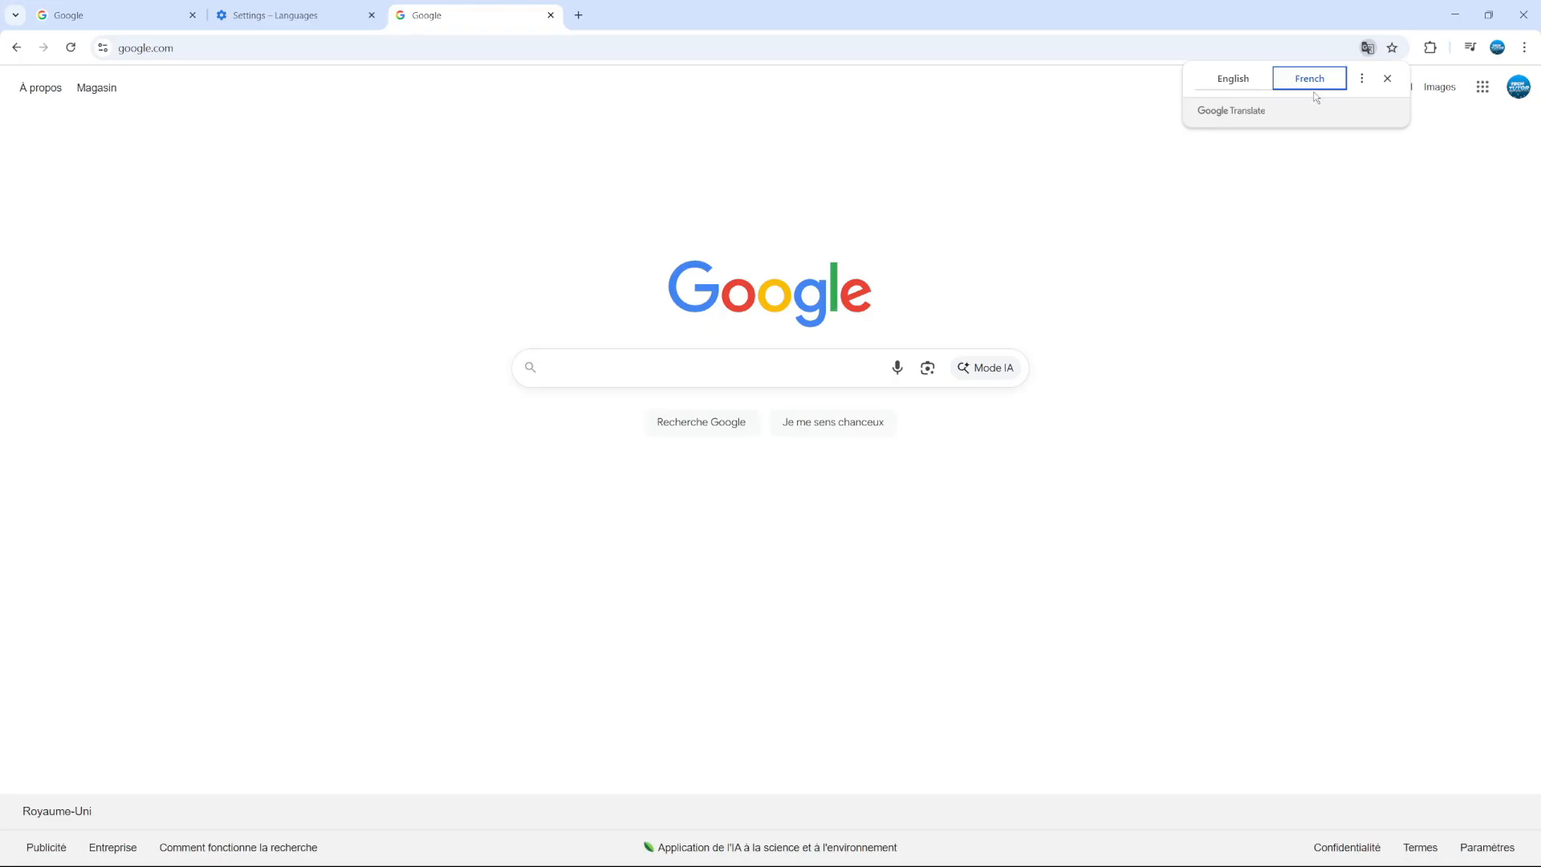
{"action": "mouse_move", "coordinate": [921, 396]}
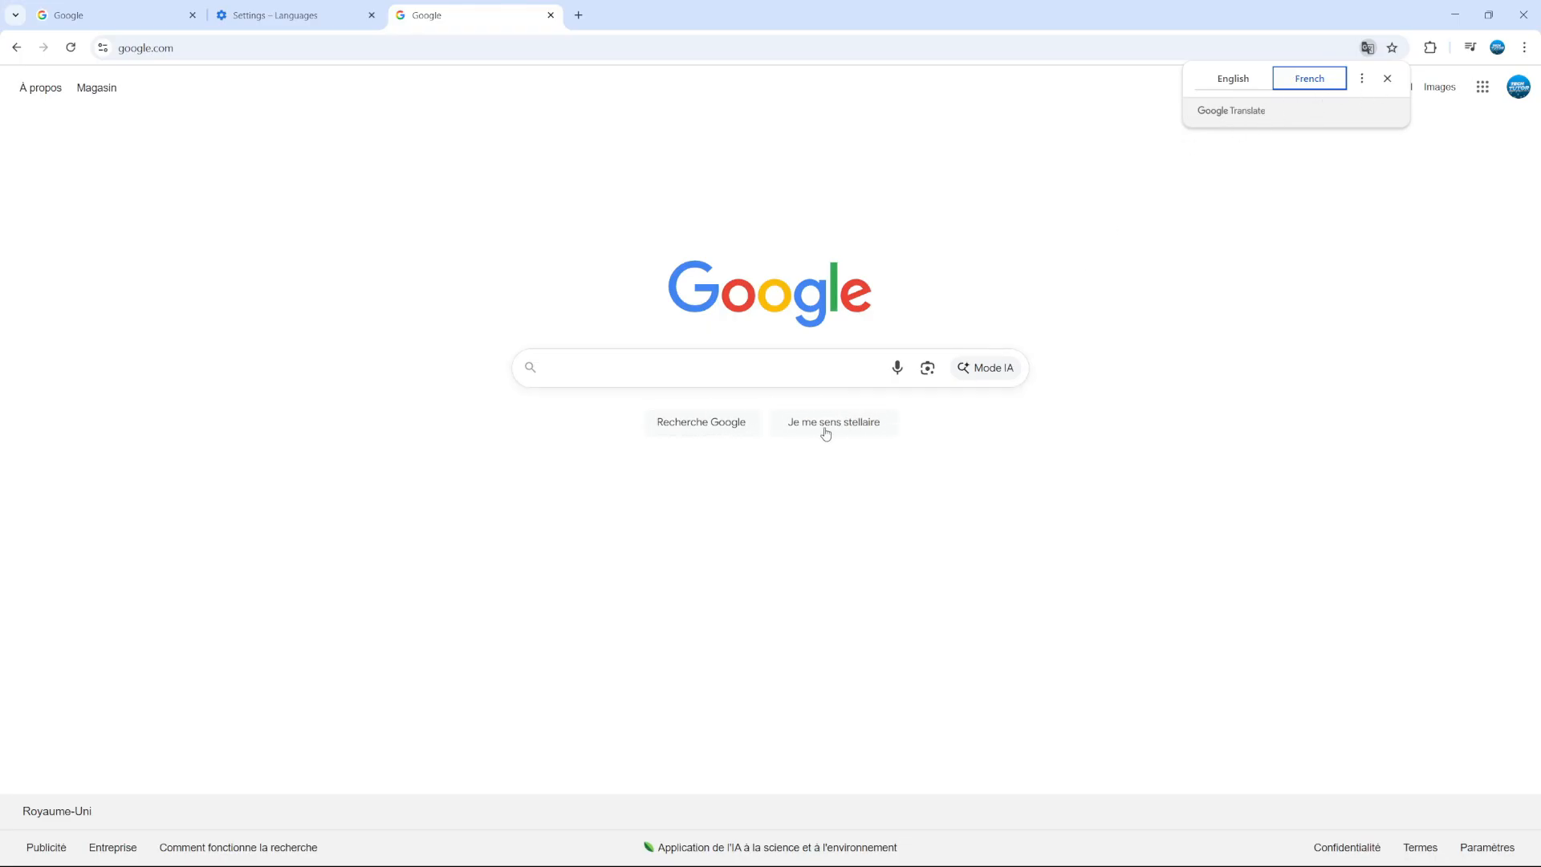
{"action": "left_click", "coordinate": [1233, 77]}
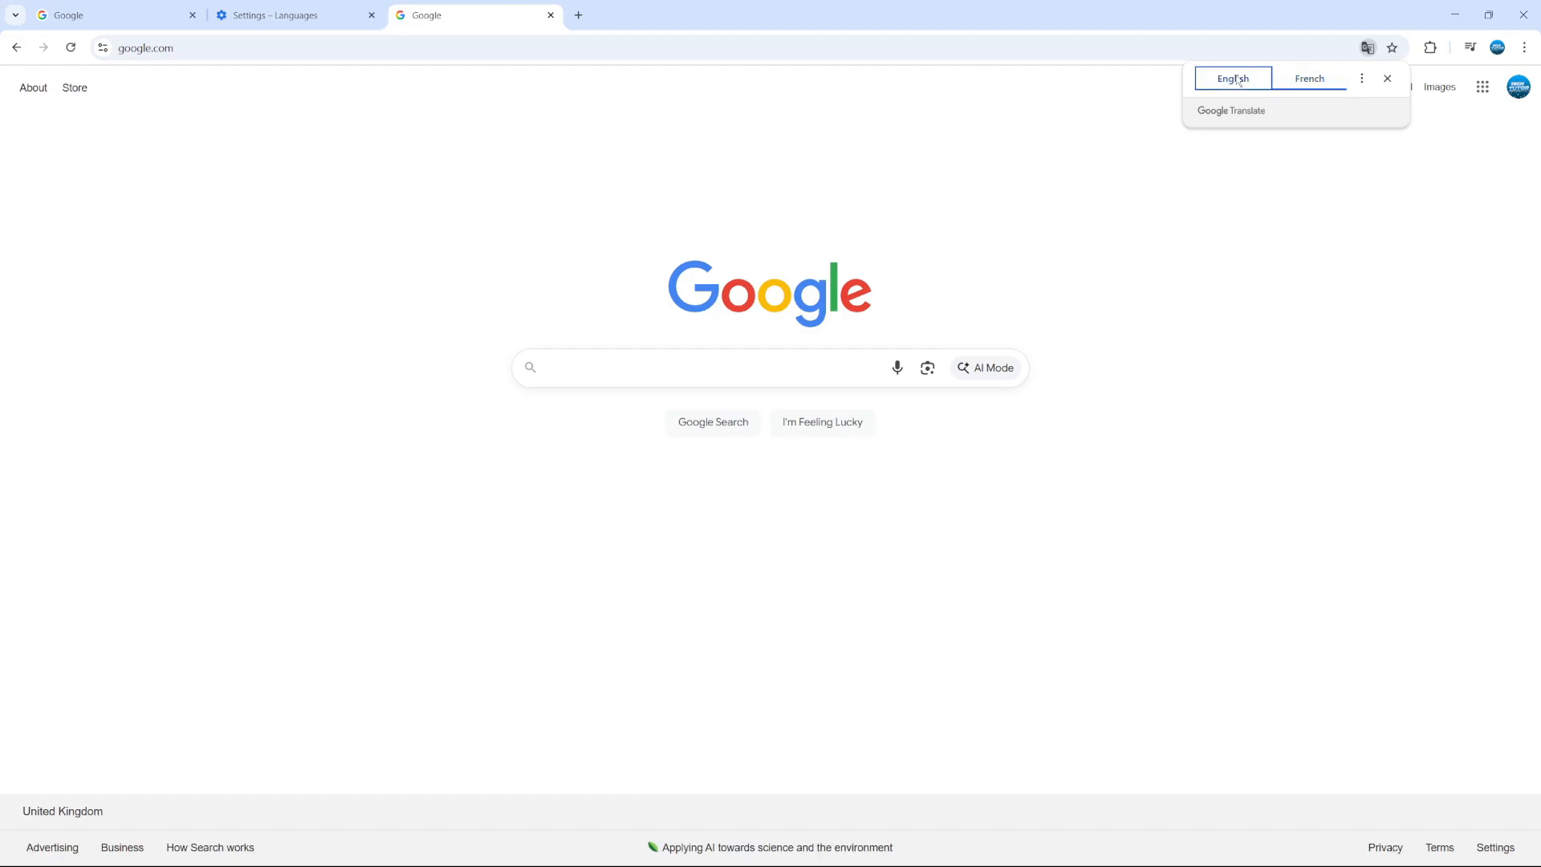
{"action": "left_click", "coordinate": [1308, 77]}
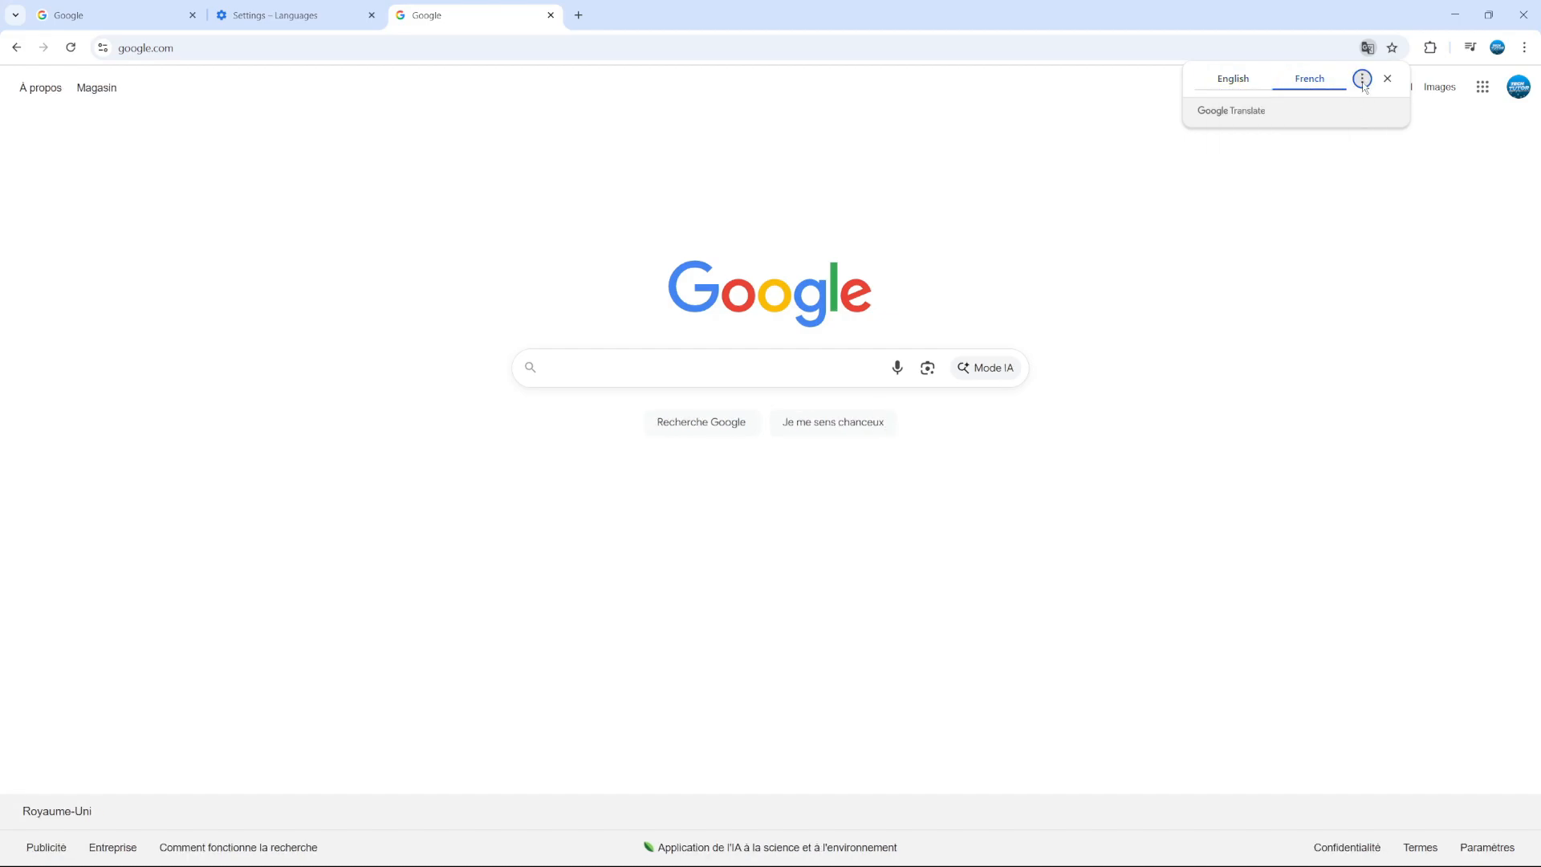
Step: Choose German as another target language in the Translate bubble and apply it
{"action": "left_click", "coordinate": [1361, 79]}
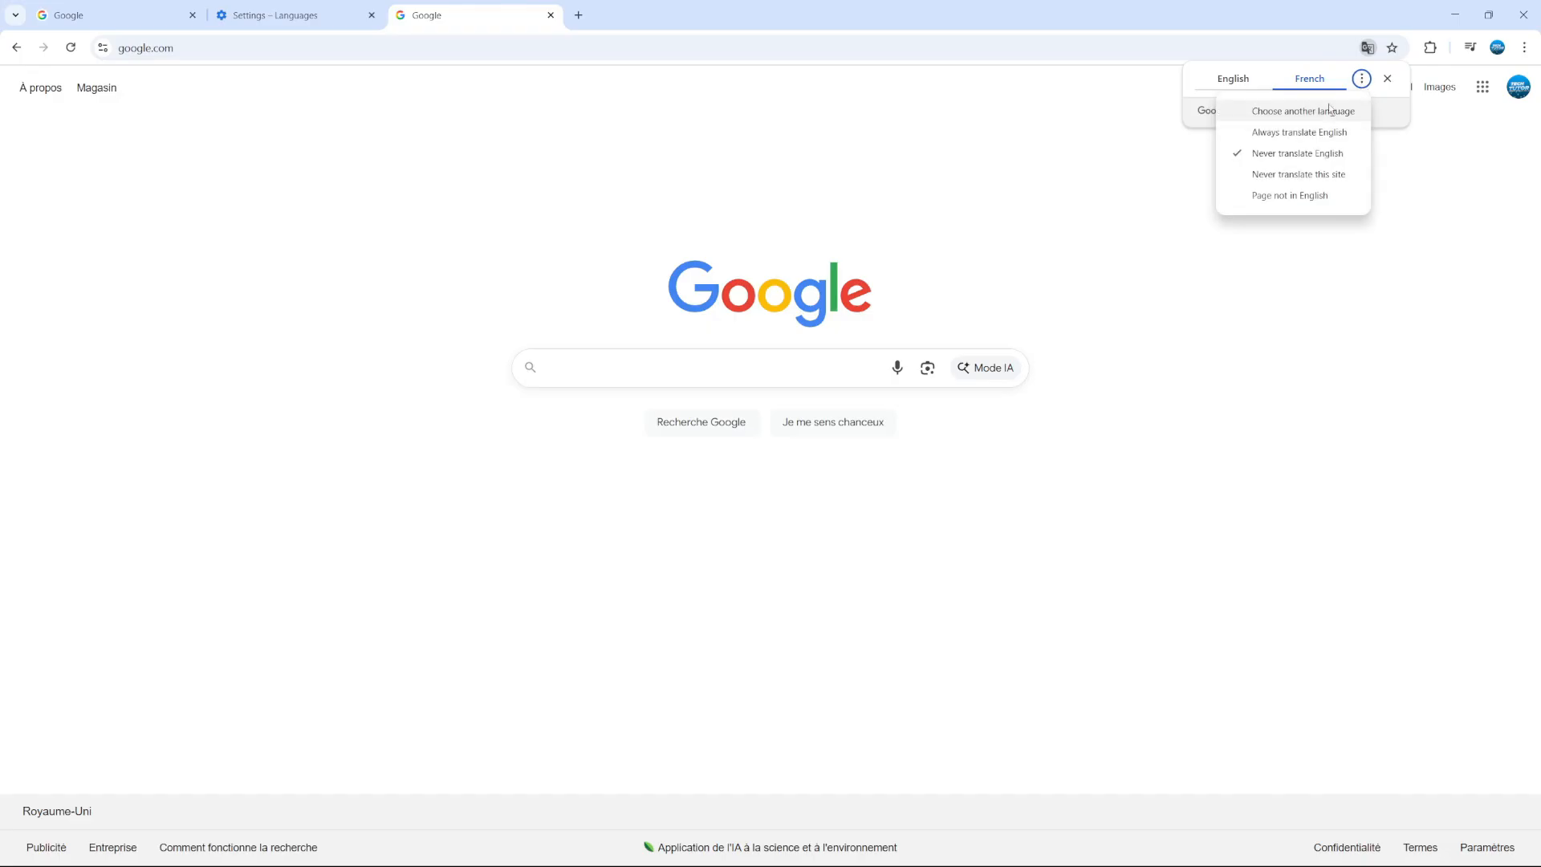
{"action": "left_click", "coordinate": [1303, 111]}
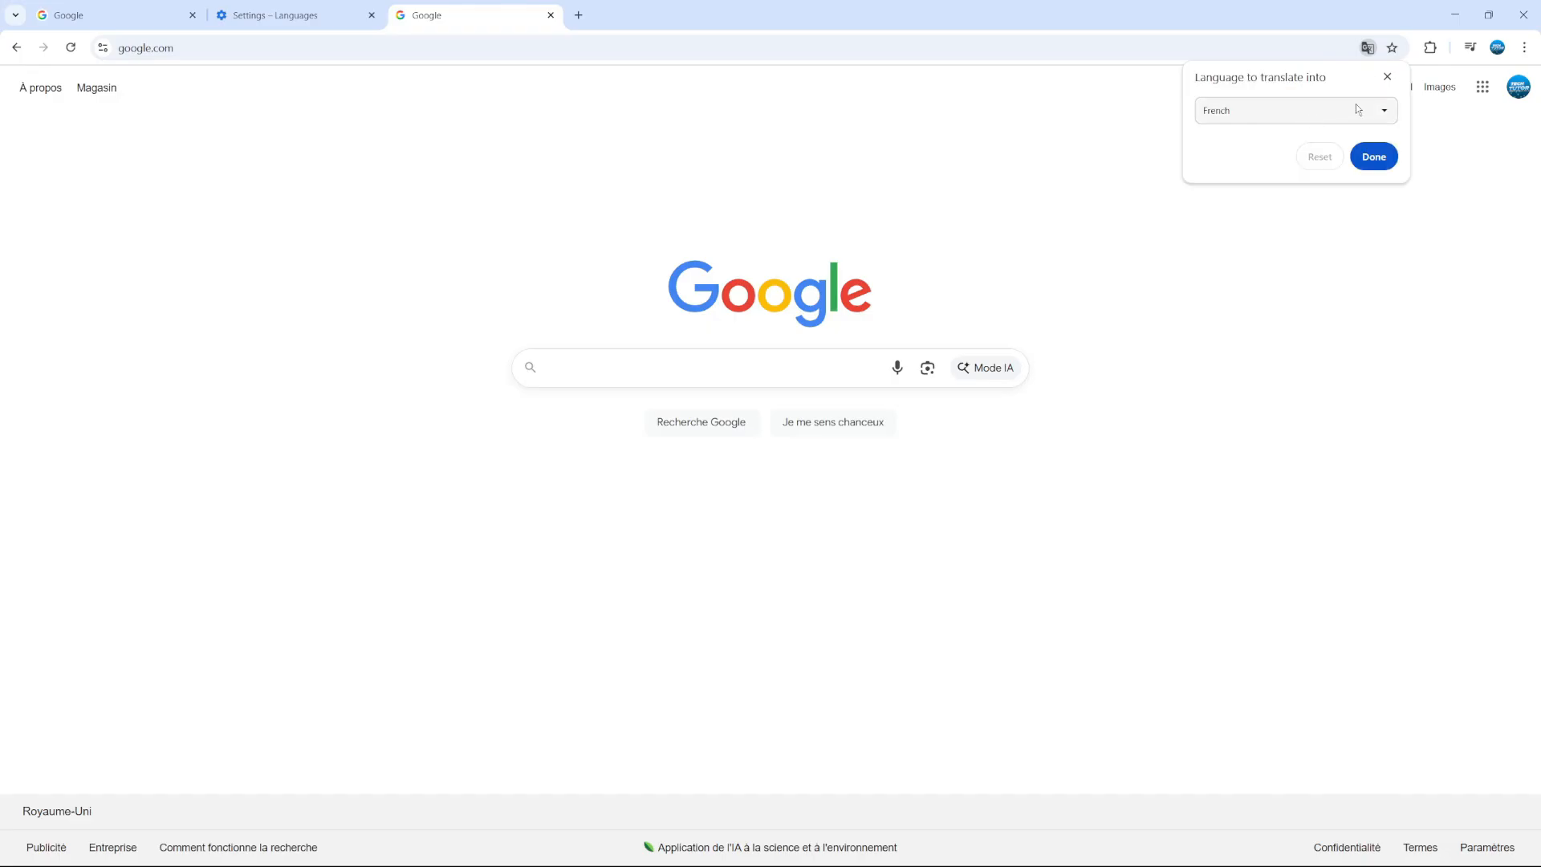
{"action": "left_click", "coordinate": [1290, 111]}
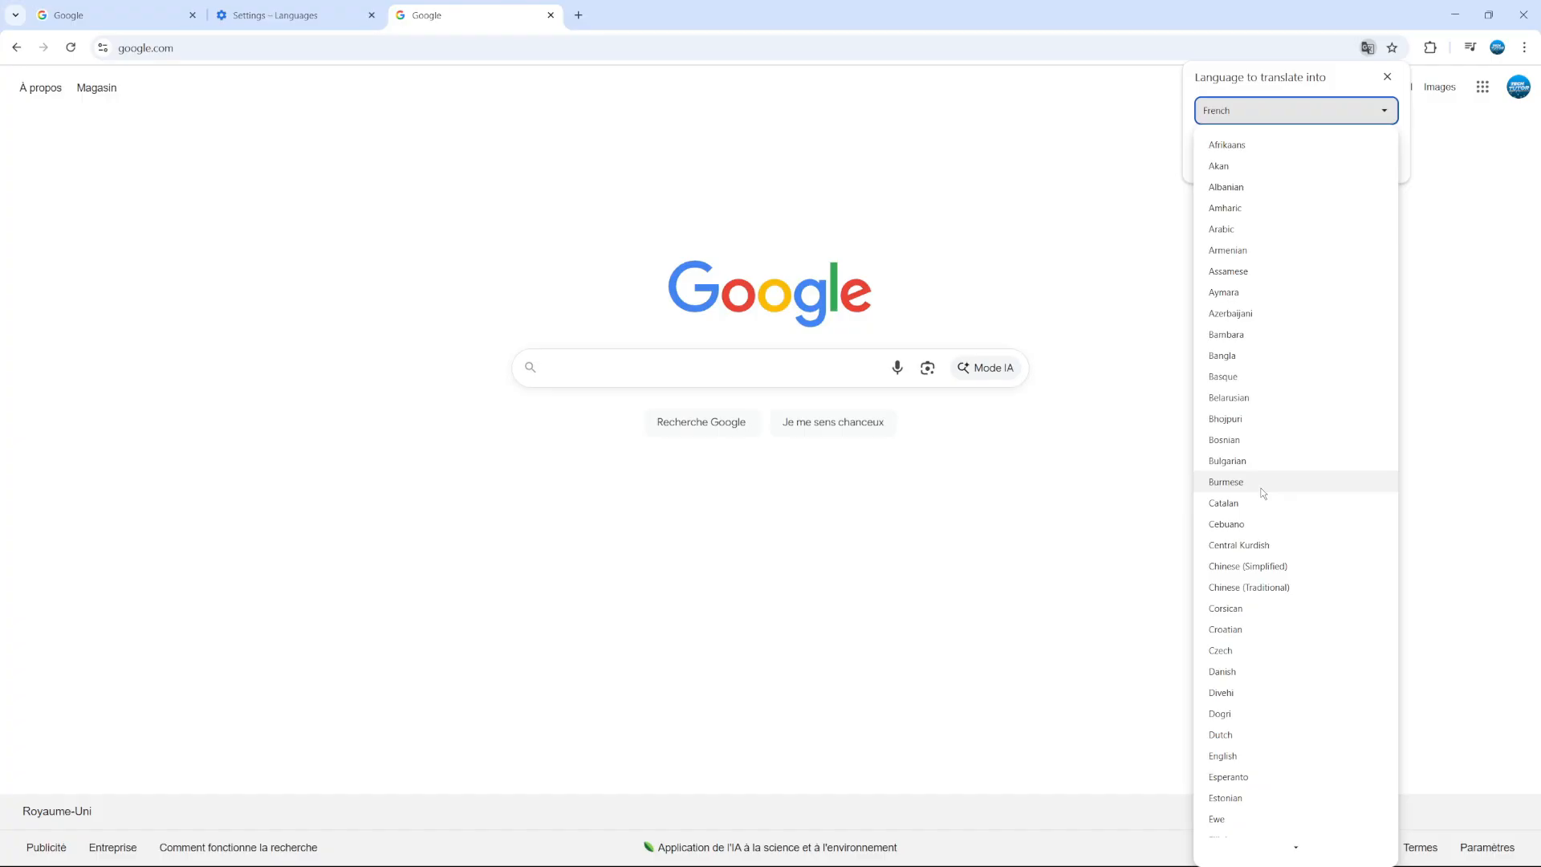
{"action": "scroll", "scroll_direction": "down", "scroll_amount": 3}
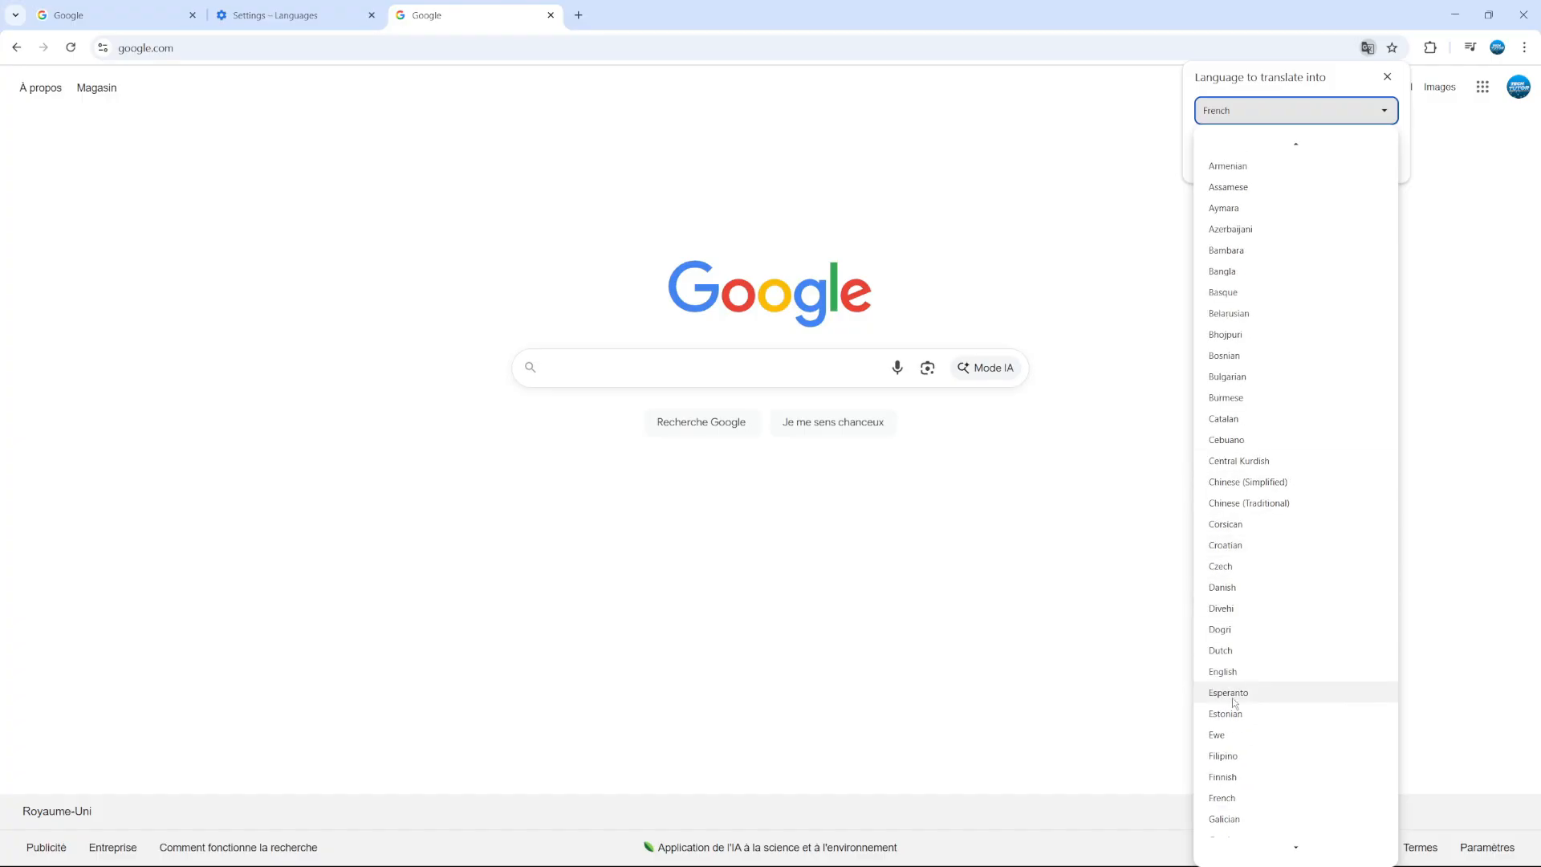
{"action": "scroll", "scroll_direction": "down", "scroll_amount": 3}
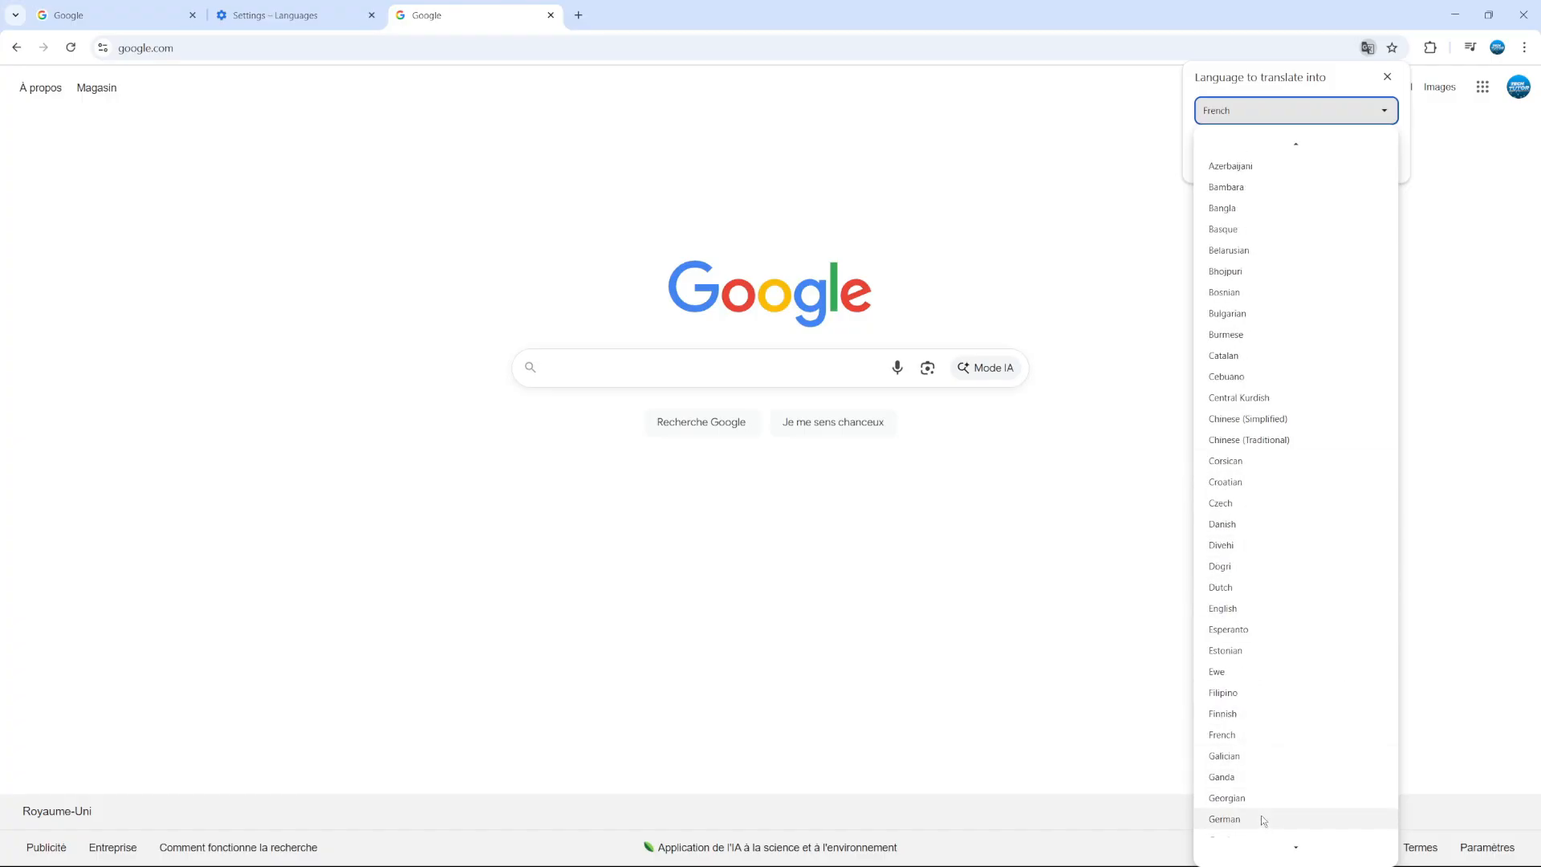
{"action": "left_click", "coordinate": [1225, 819]}
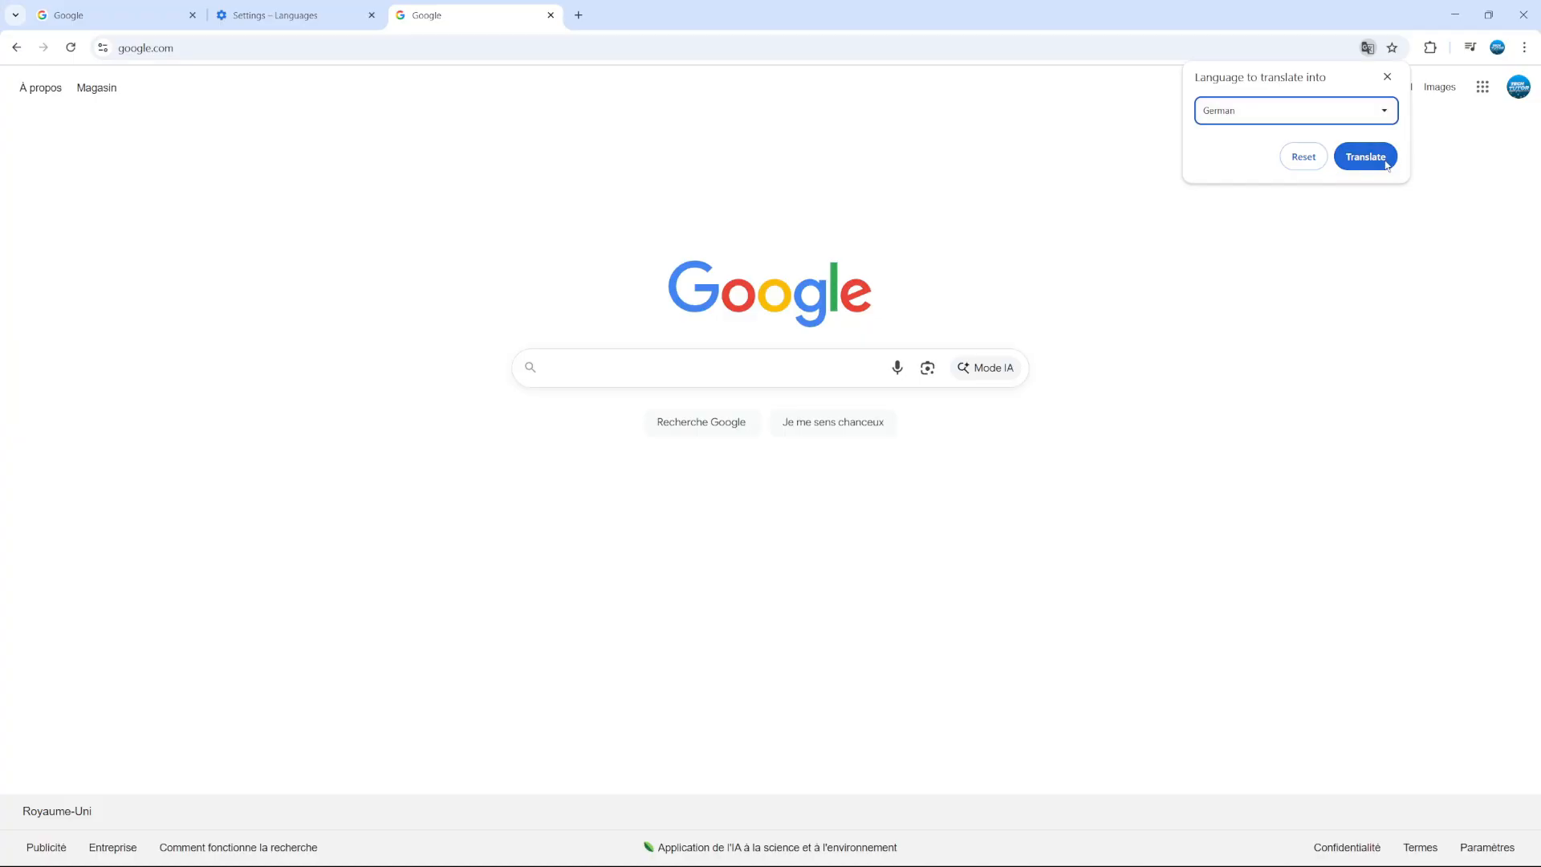
{"action": "left_click", "coordinate": [1365, 155]}
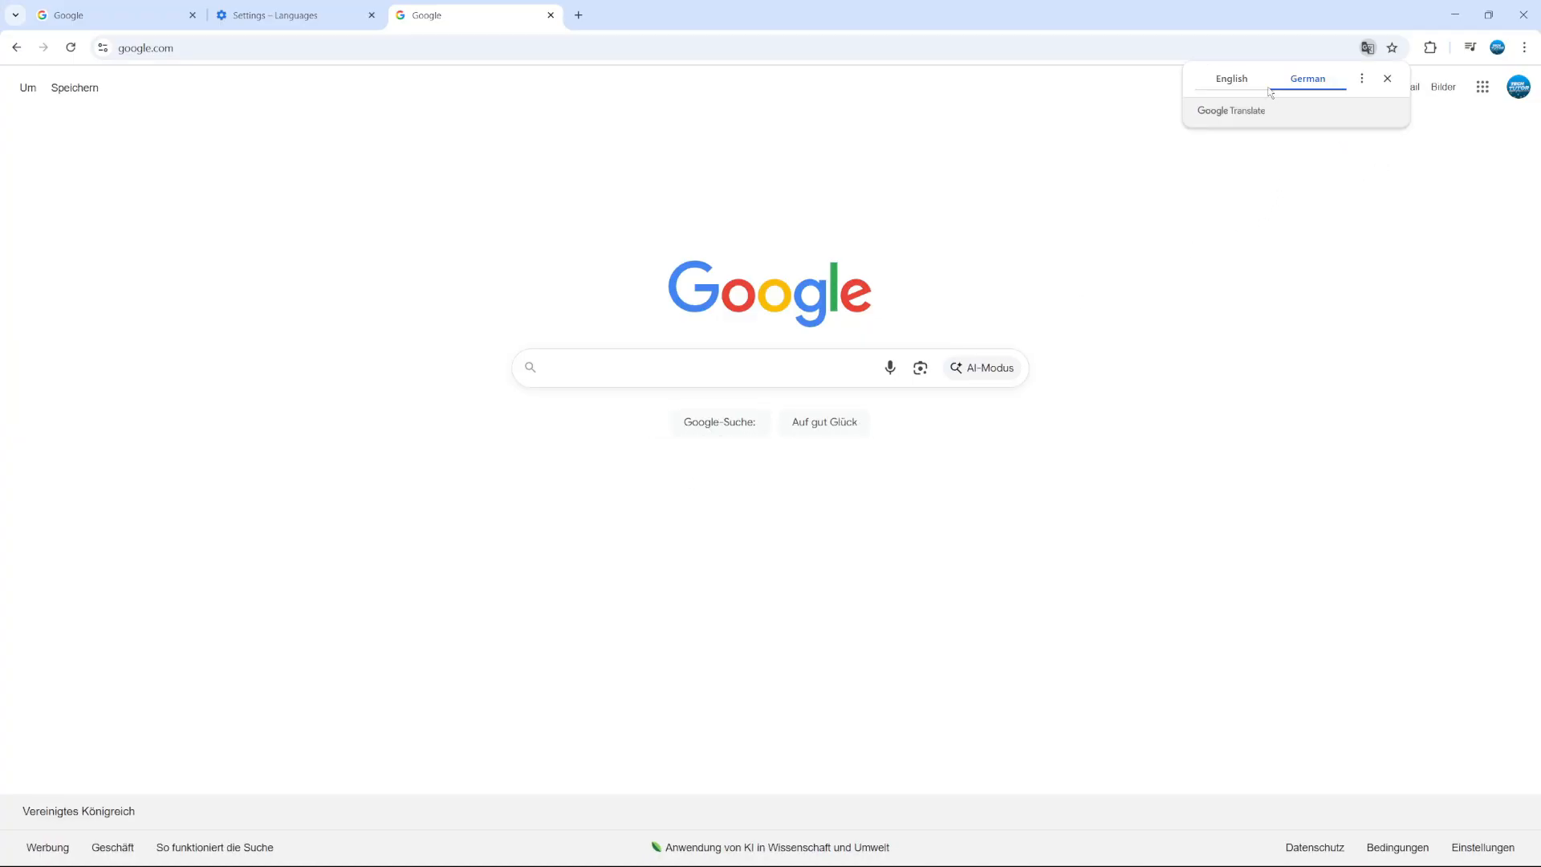
Step: Toggle the page to original English and back to German
{"action": "left_click", "coordinate": [1231, 78]}
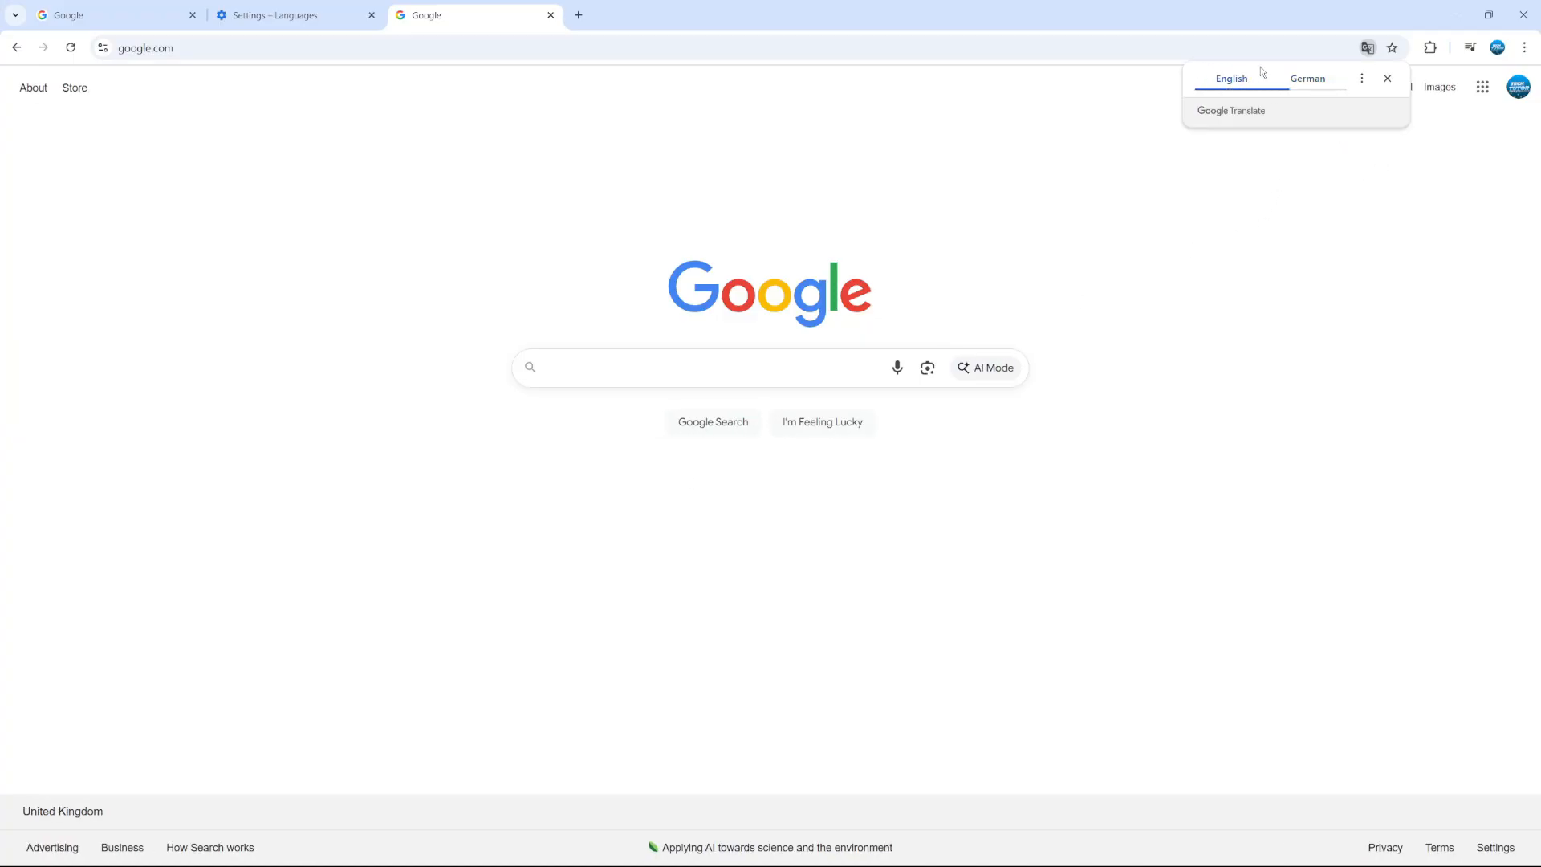
{"action": "left_click", "coordinate": [1308, 79]}
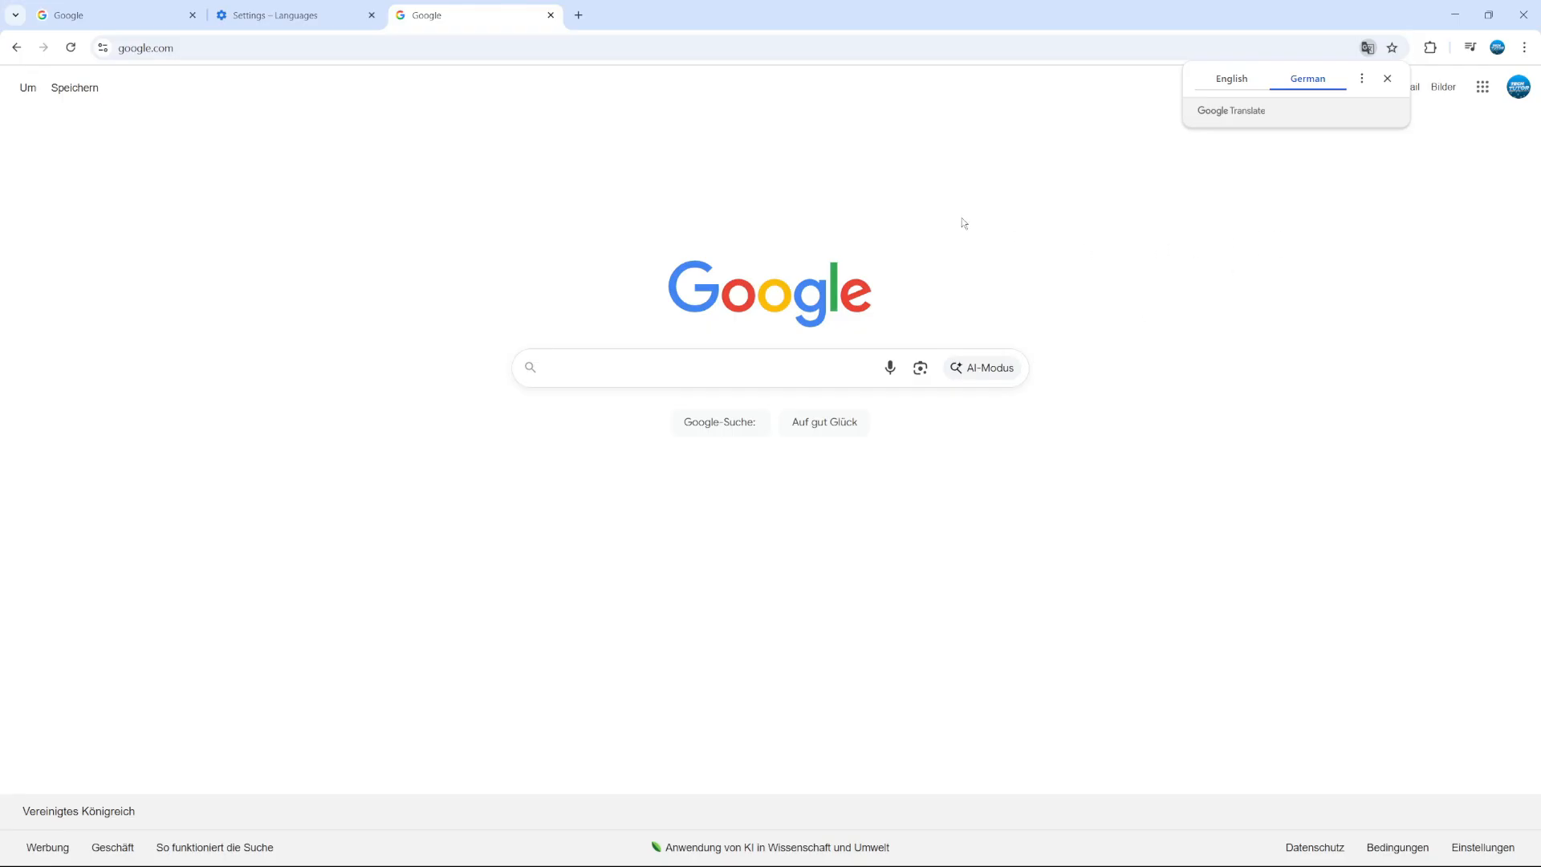
{"action": "mouse_move", "coordinate": [851, 94]}
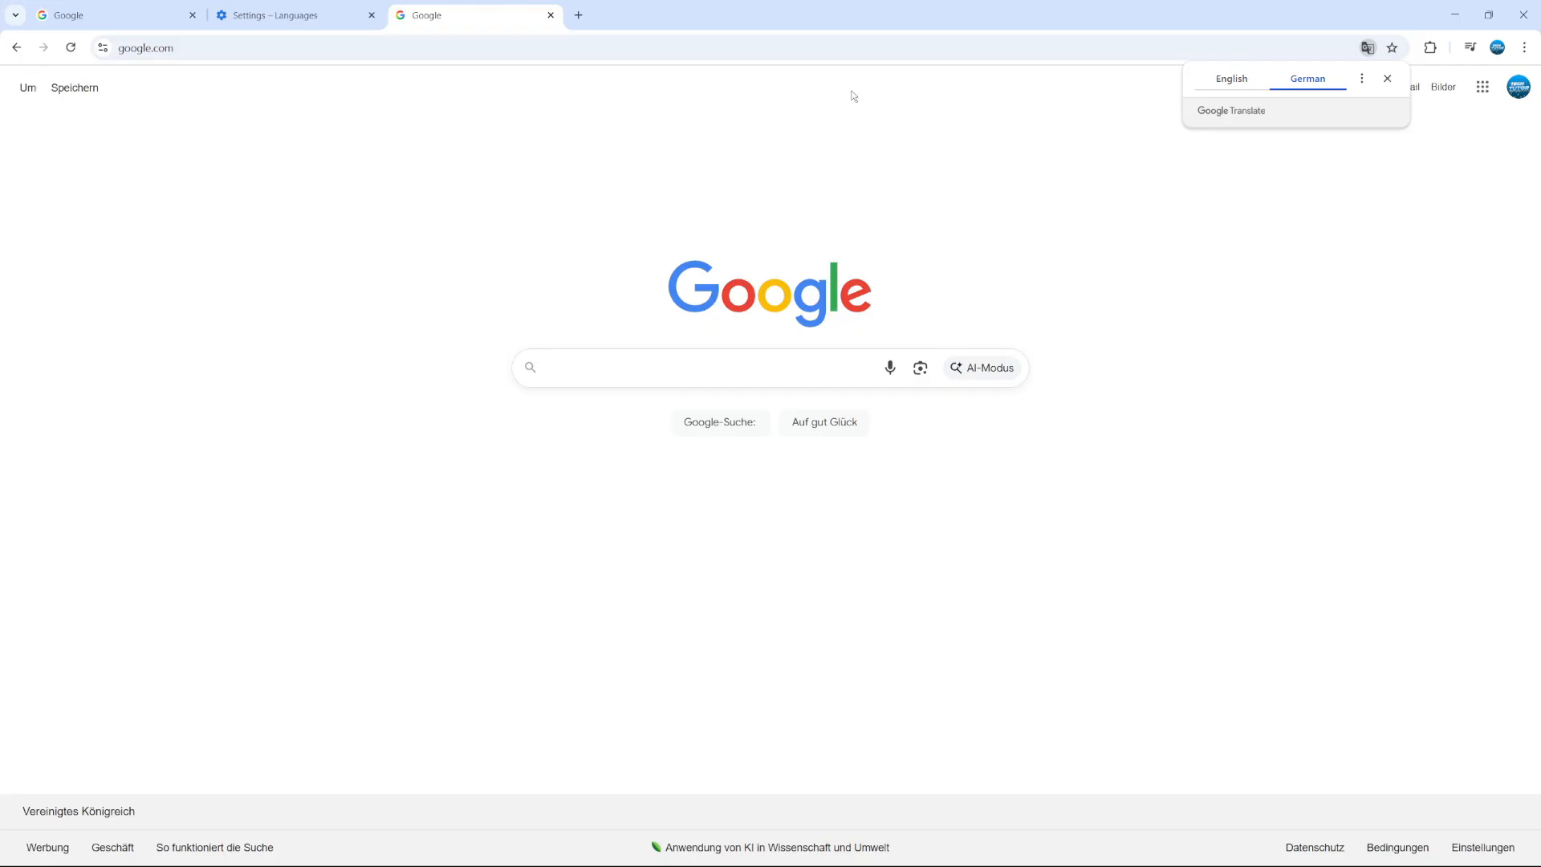
{"action": "mouse_move", "coordinate": [1025, 229]}
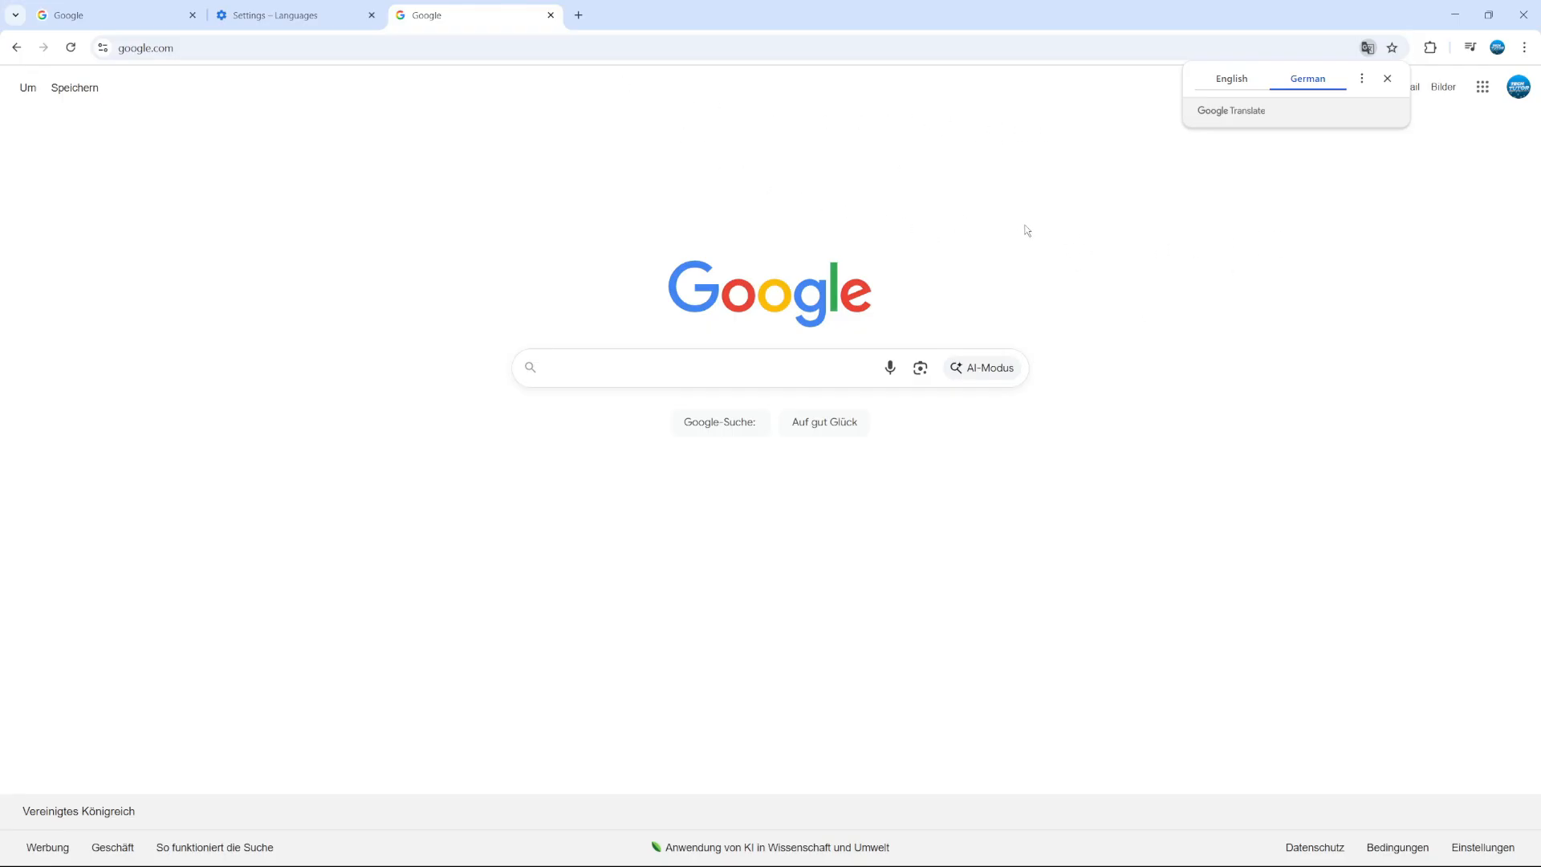
{"action": "mouse_move", "coordinate": [1224, 380]}
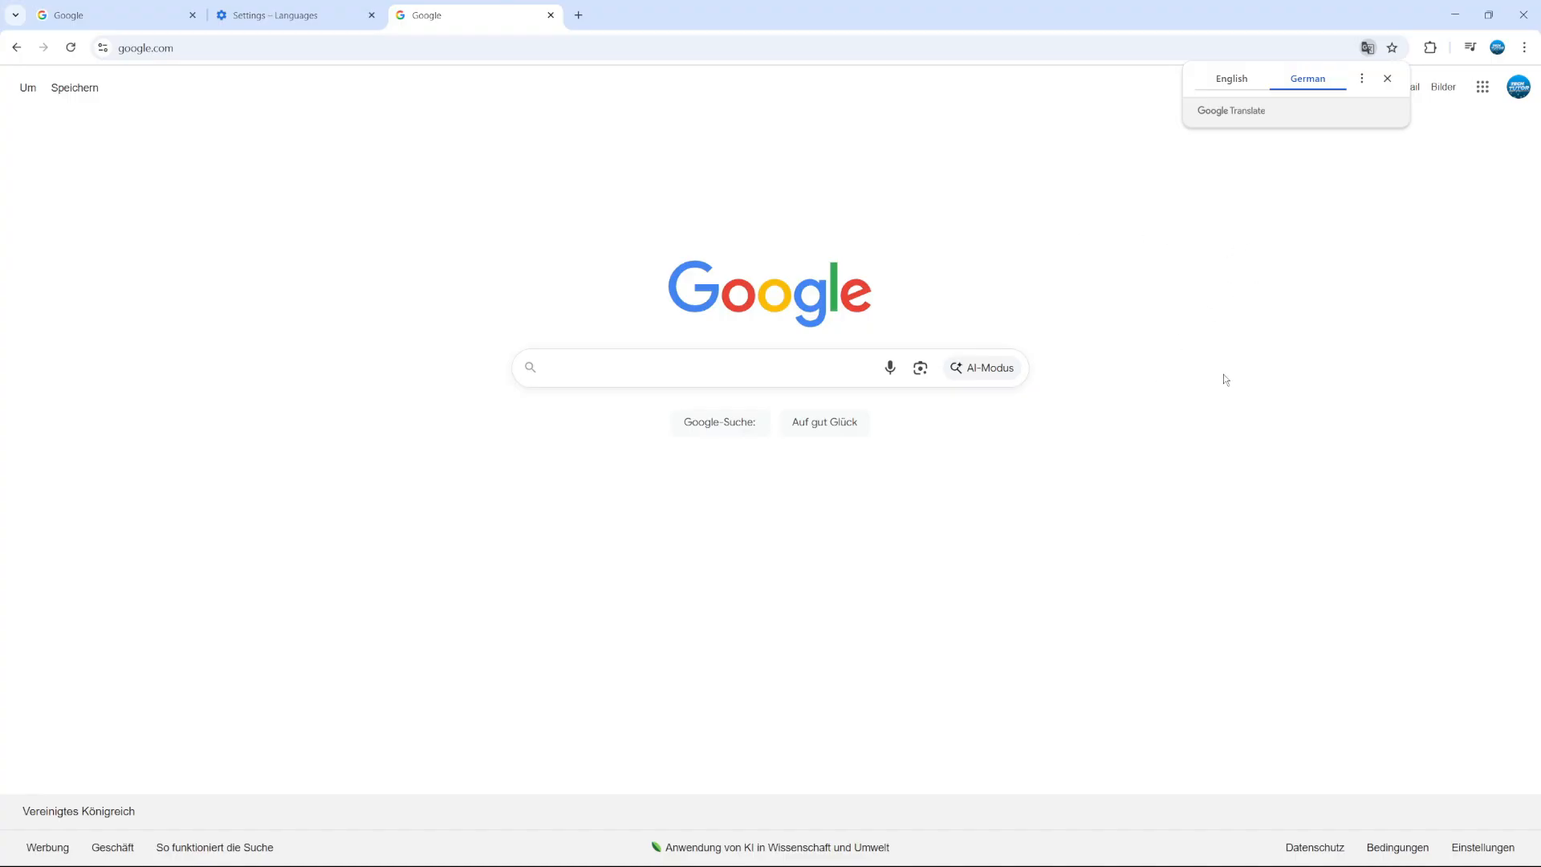
Step: Dismiss the Translate bubble, leaving the homepage in German
{"action": "right_click", "coordinate": [1225, 381]}
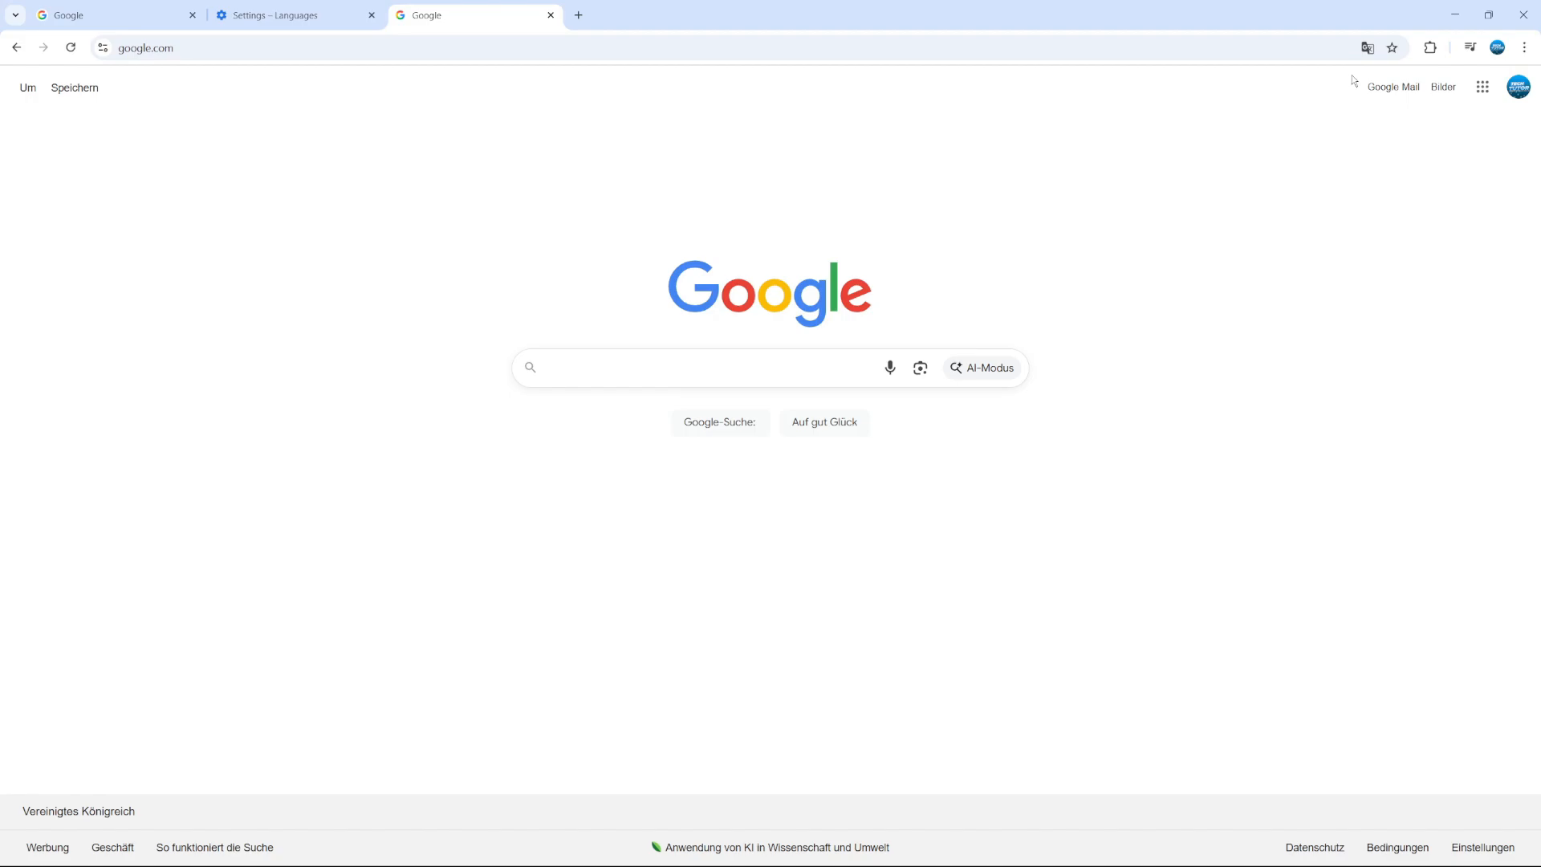
{"action": "mouse_move", "coordinate": [1360, 115]}
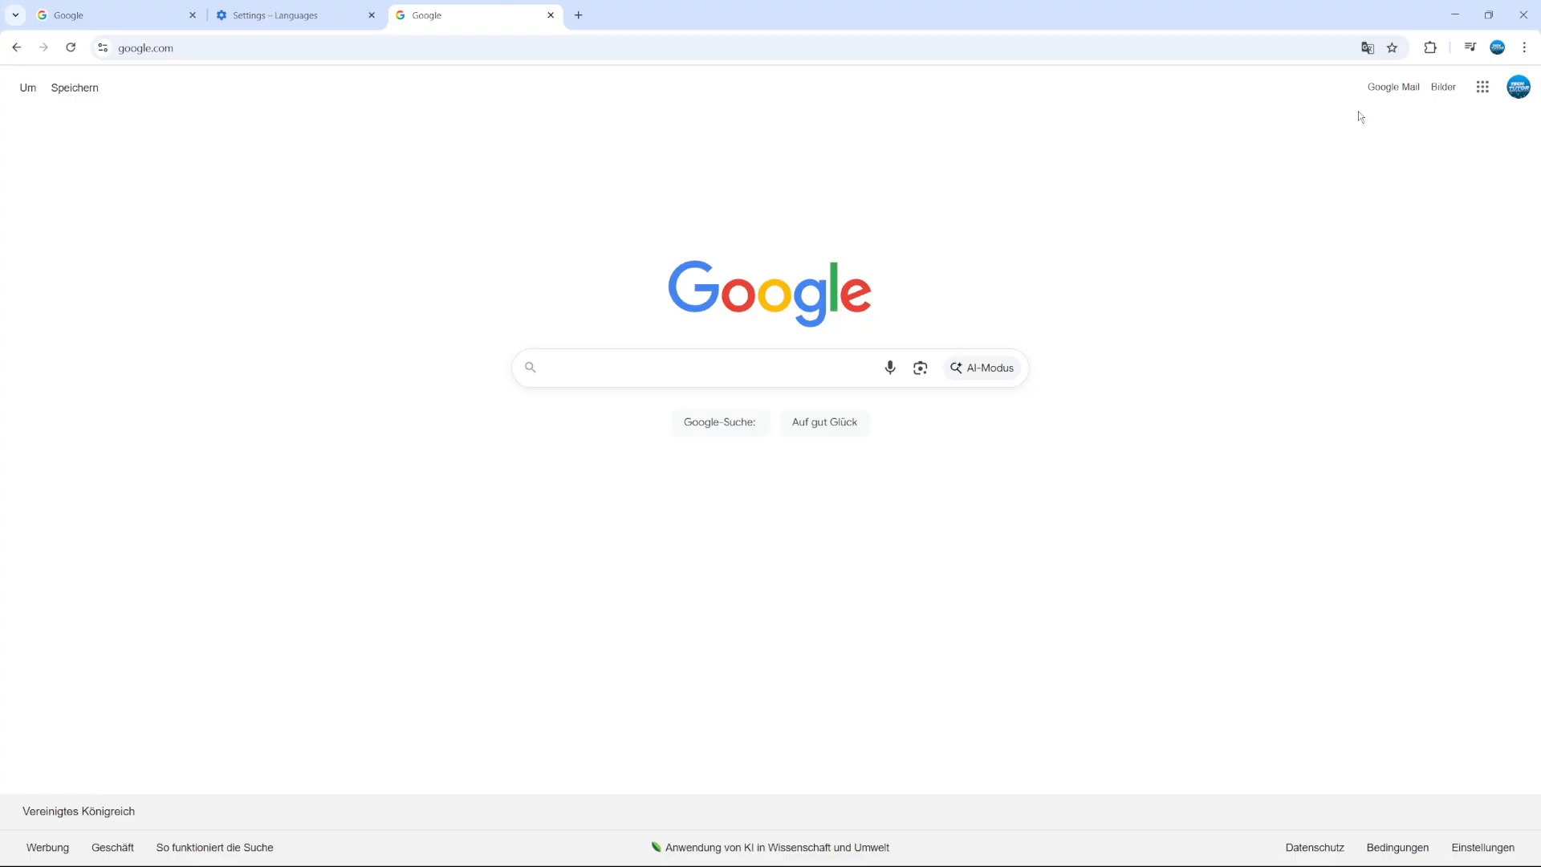
{"action": "mouse_move", "coordinate": [1381, 202]}
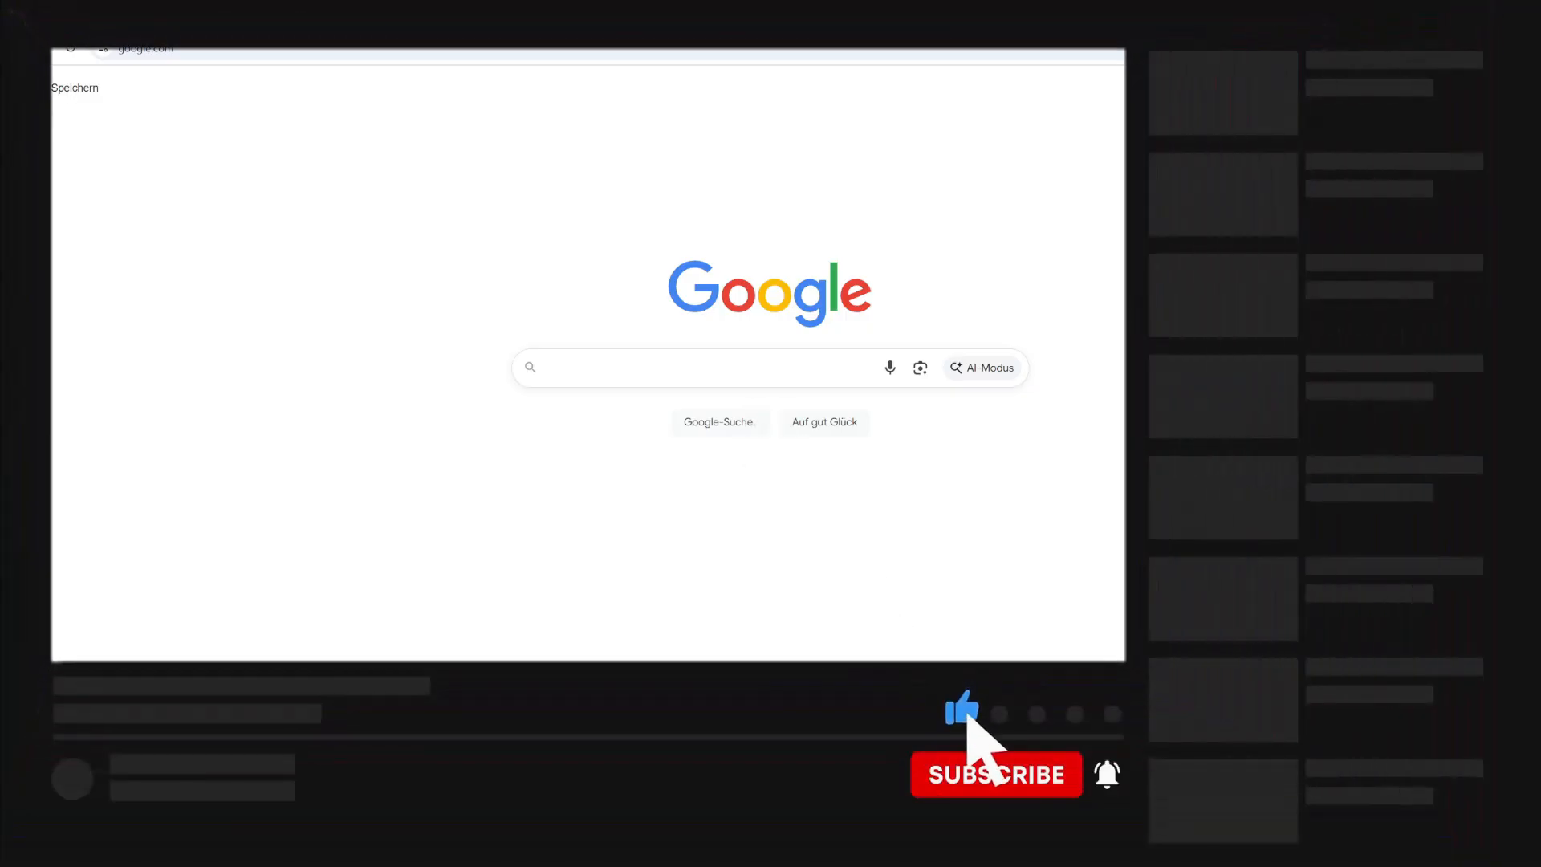
{"action": "left_click", "coordinate": [995, 774]}
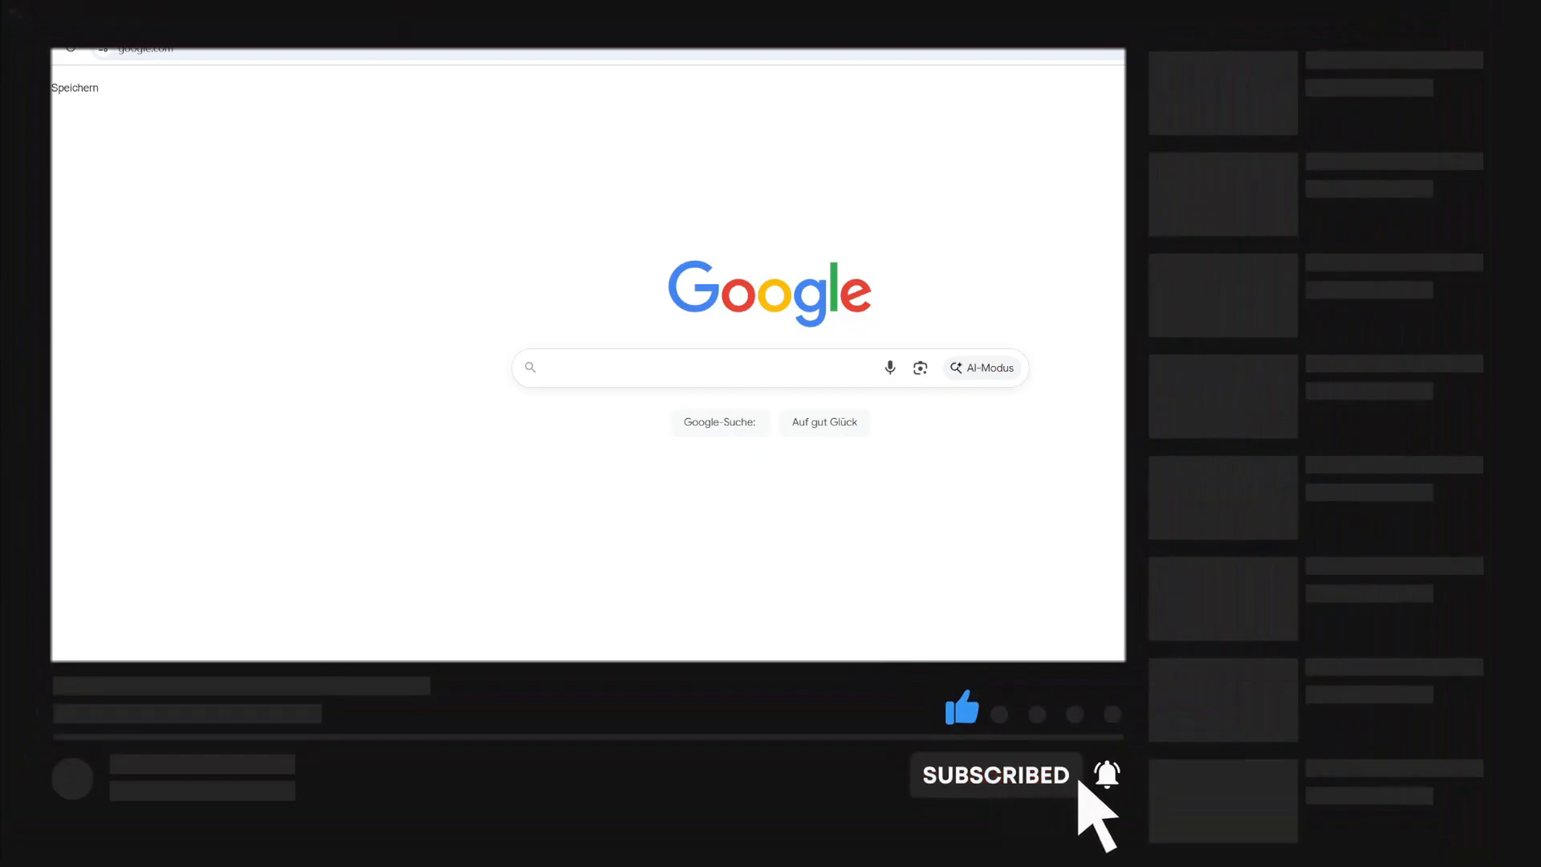
{"action": "mouse_move", "coordinate": [1080, 796]}
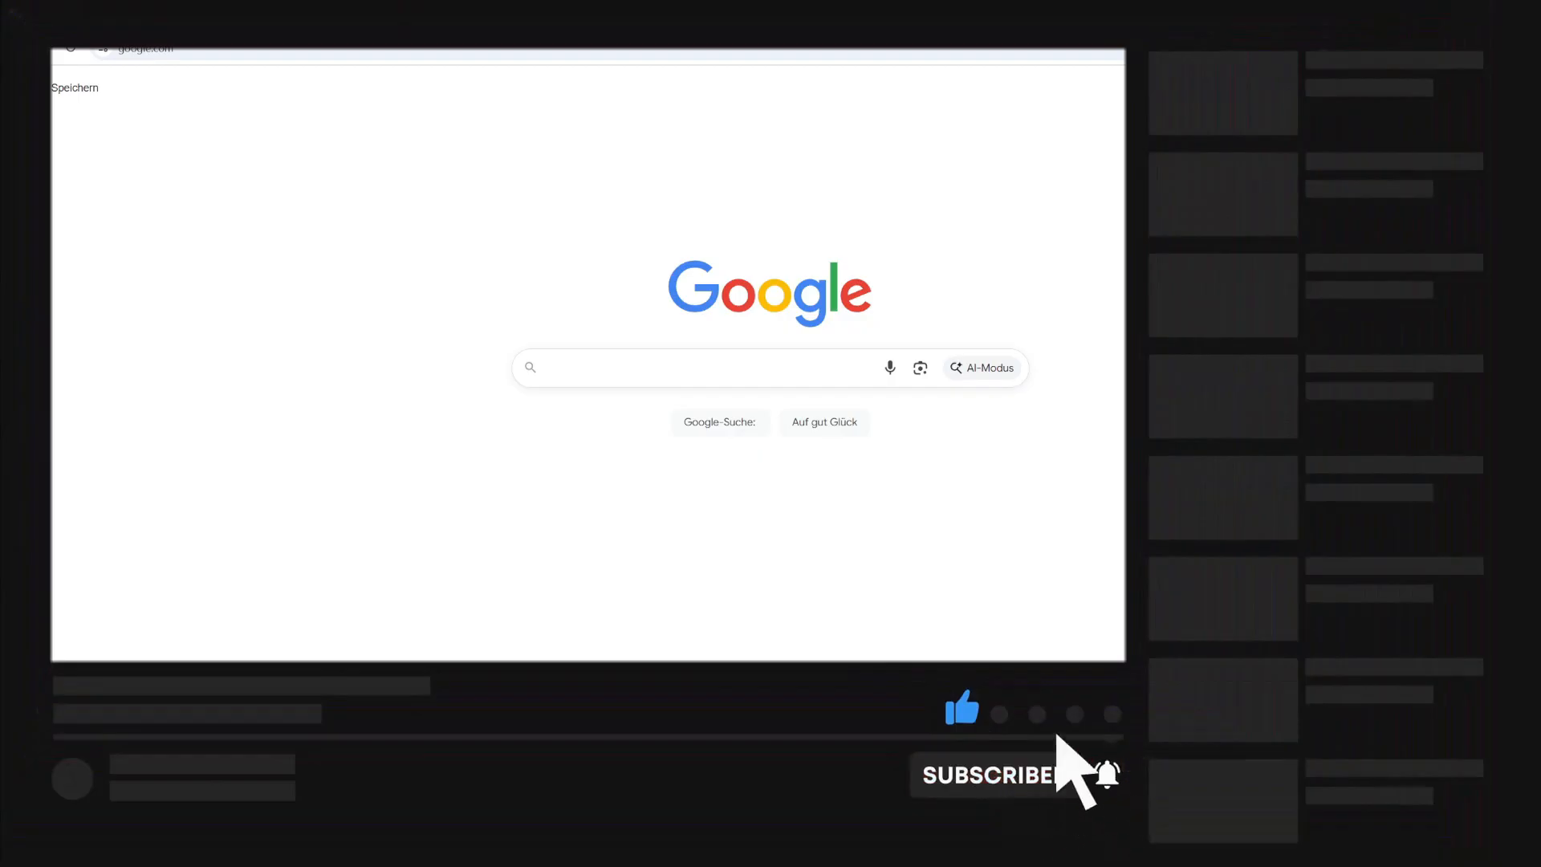
{"action": "left_click", "coordinate": [992, 774]}
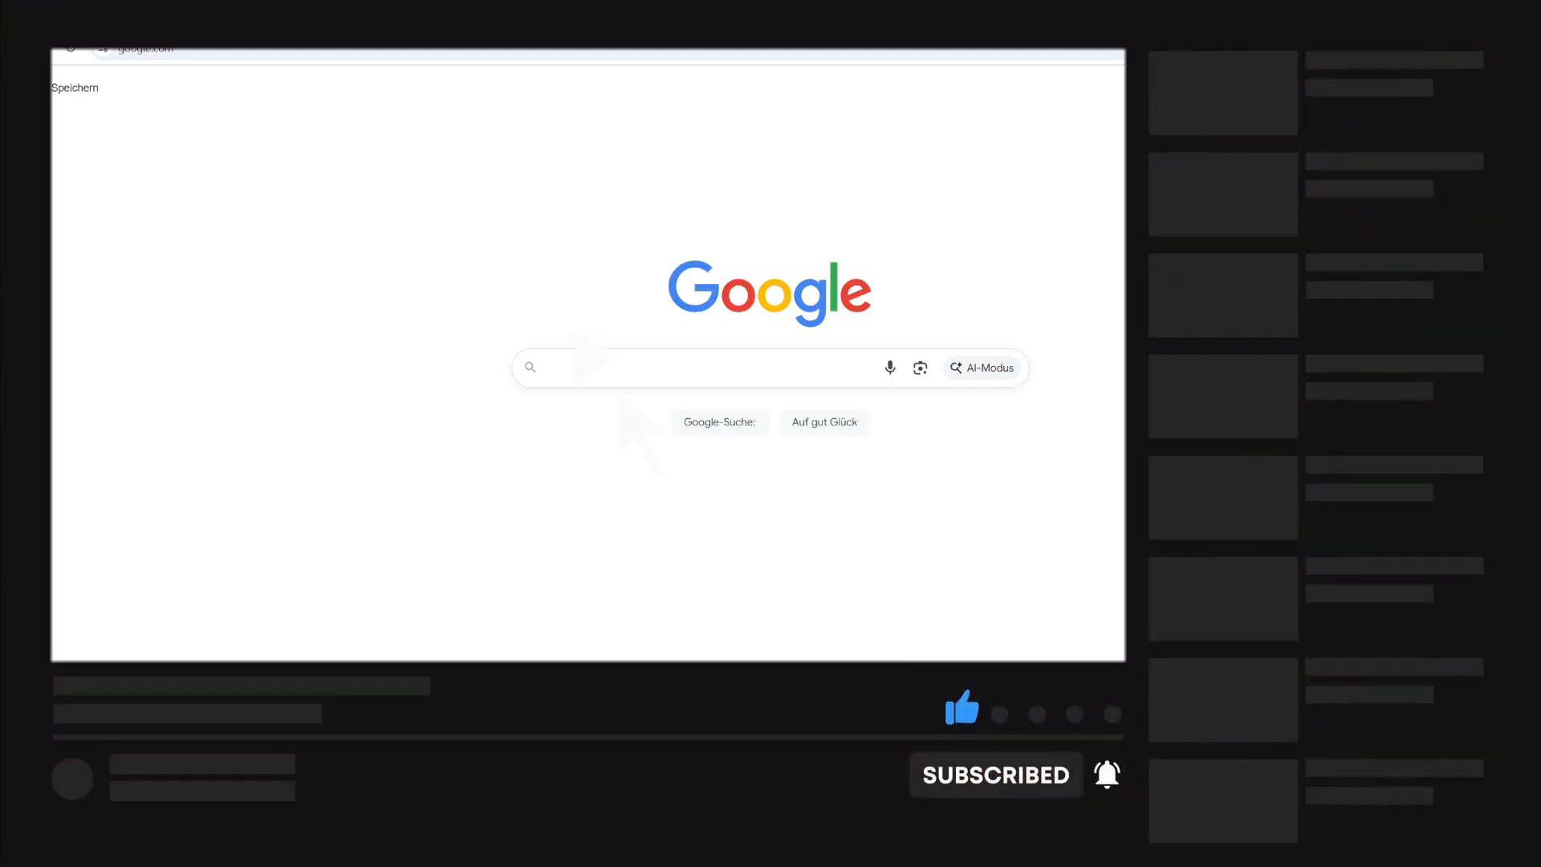